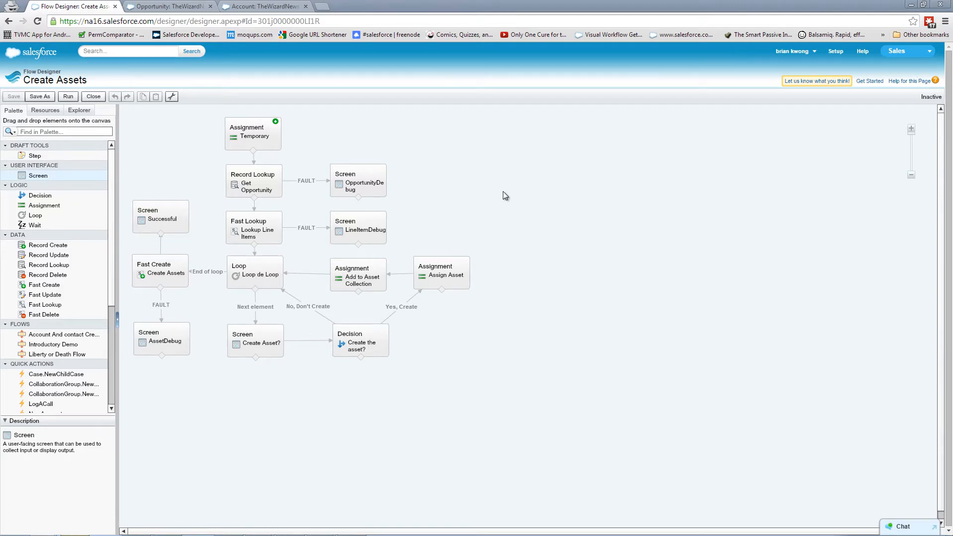
{"action": "mouse_move", "coordinate": [456, 188]}
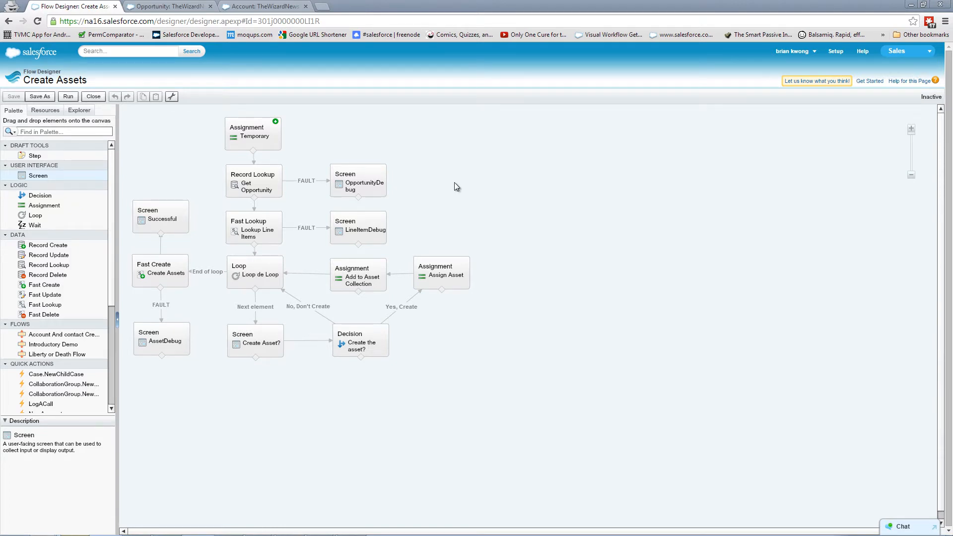
{"action": "mouse_move", "coordinate": [452, 186]}
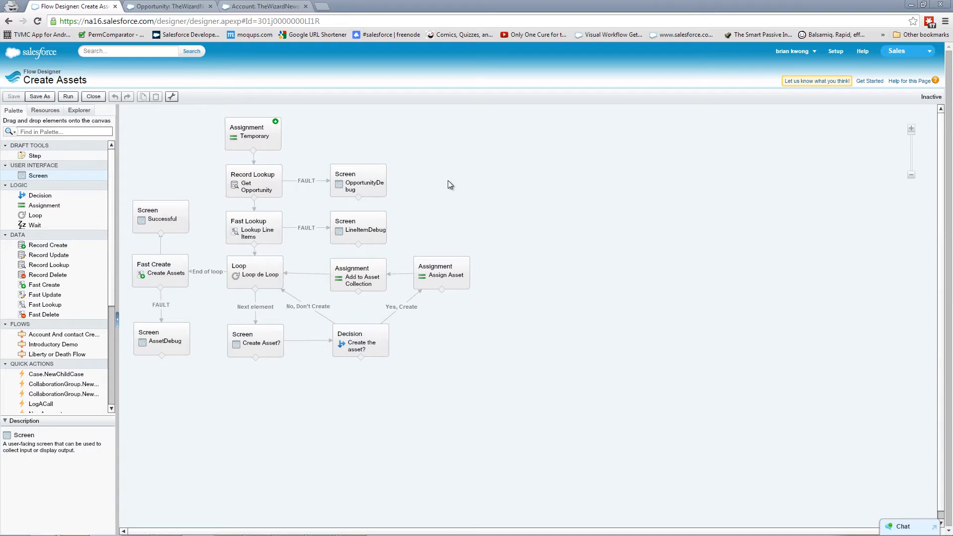
{"action": "mouse_move", "coordinate": [441, 186]}
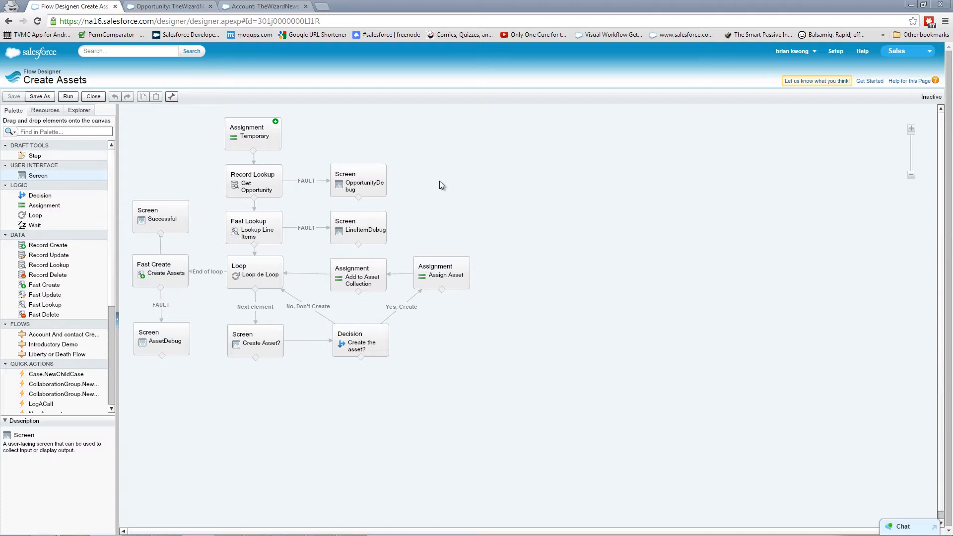
{"action": "mouse_move", "coordinate": [403, 192]}
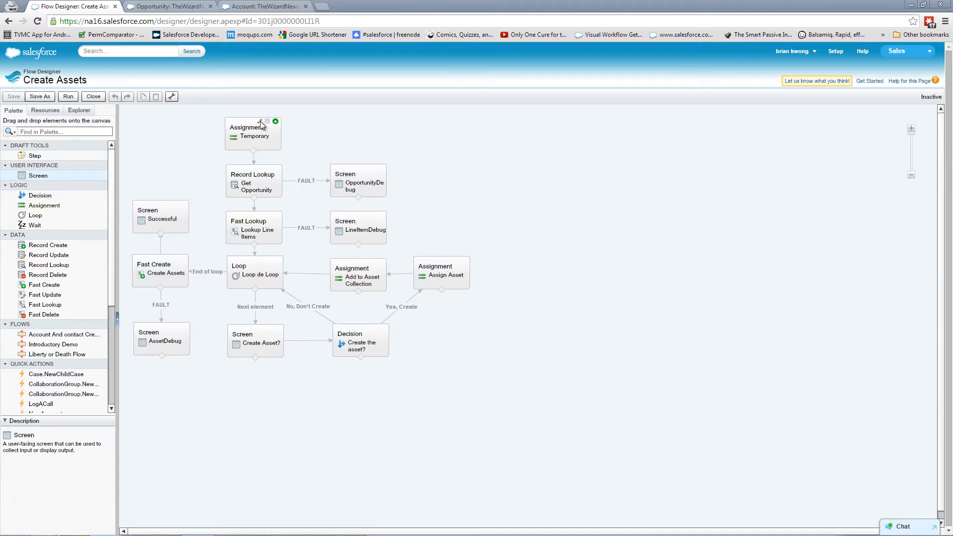
Review the Temporary assignment and Get Opportunity lookup settings without changing them.
{"action": "left_click", "coordinate": [252, 132]}
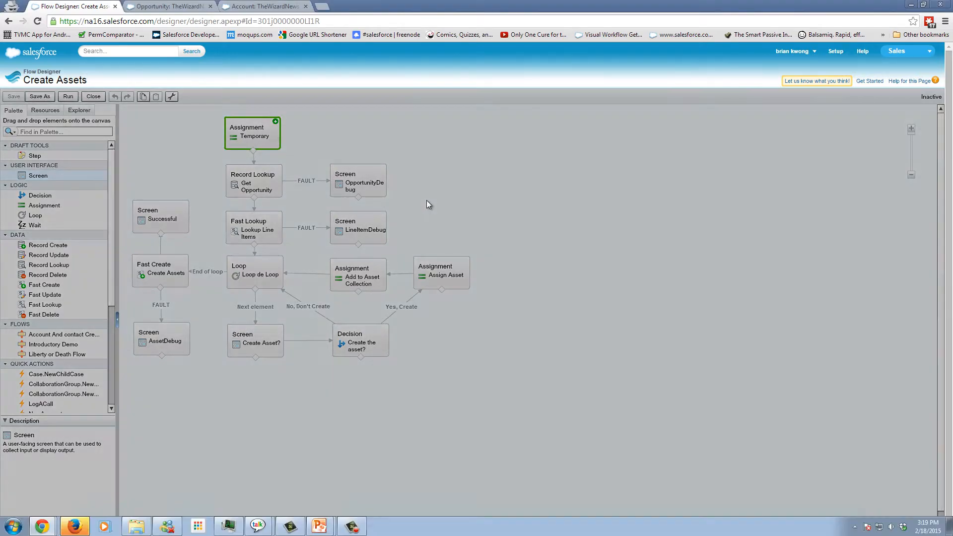
{"action": "double_click", "coordinate": [252, 132]}
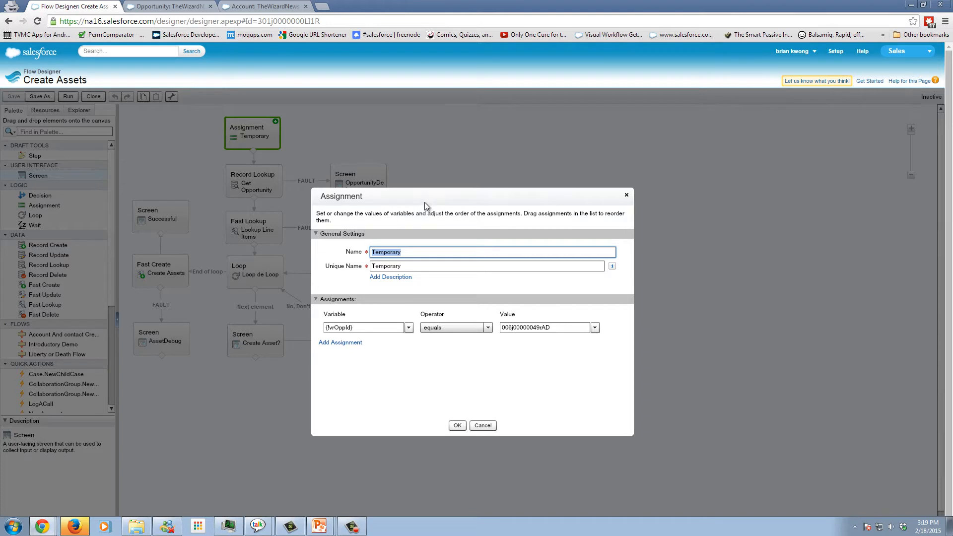
{"action": "mouse_move", "coordinate": [424, 205]}
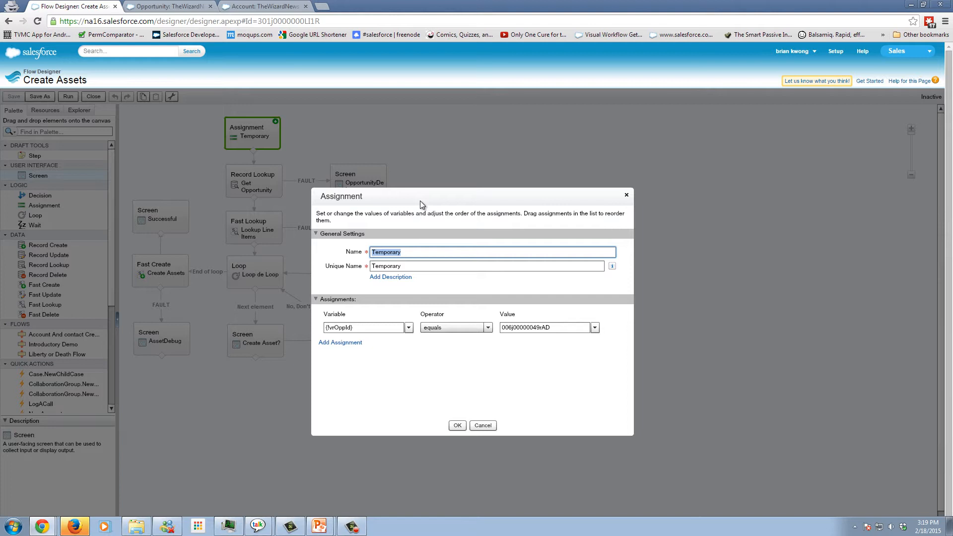
{"action": "mouse_move", "coordinate": [485, 410]}
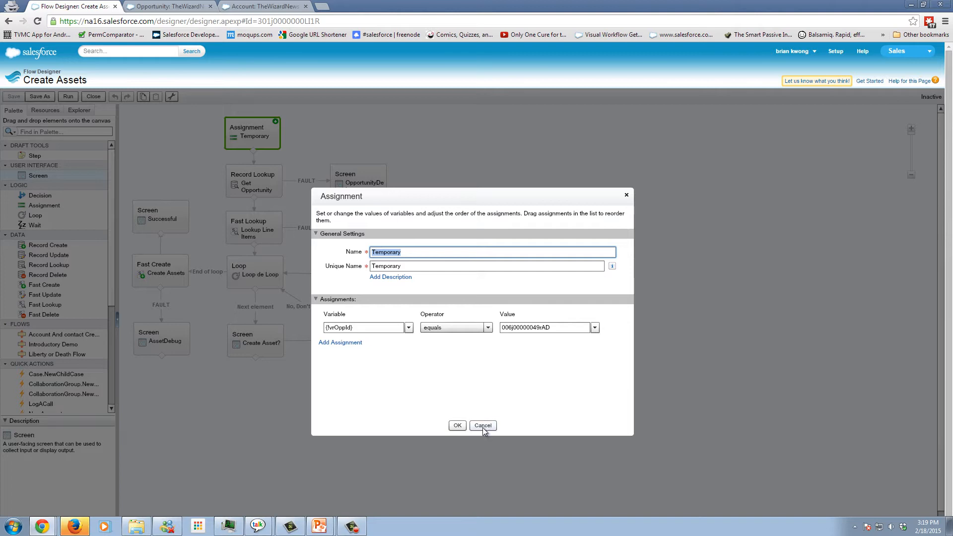
{"action": "left_click", "coordinate": [482, 425]}
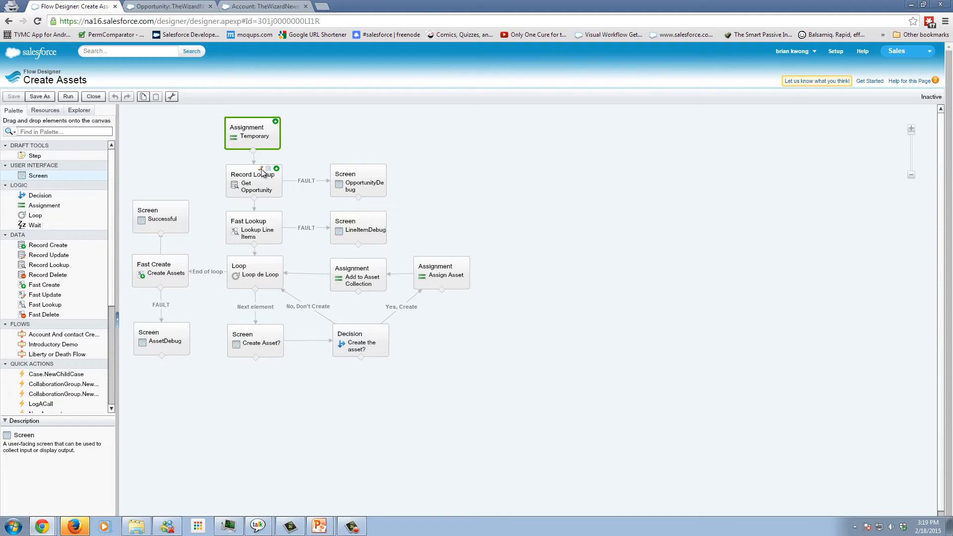
{"action": "double_click", "coordinate": [253, 182]}
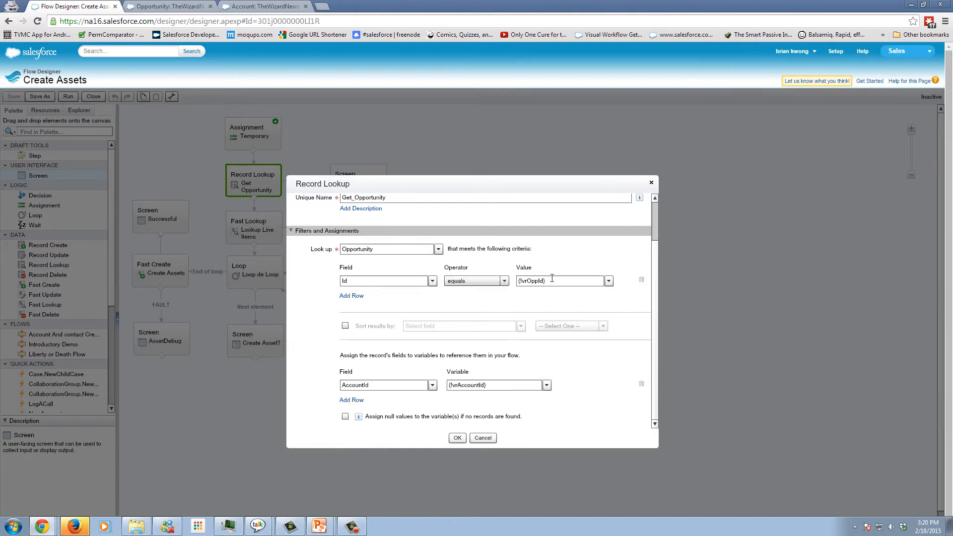
{"action": "left_click", "coordinate": [456, 438]}
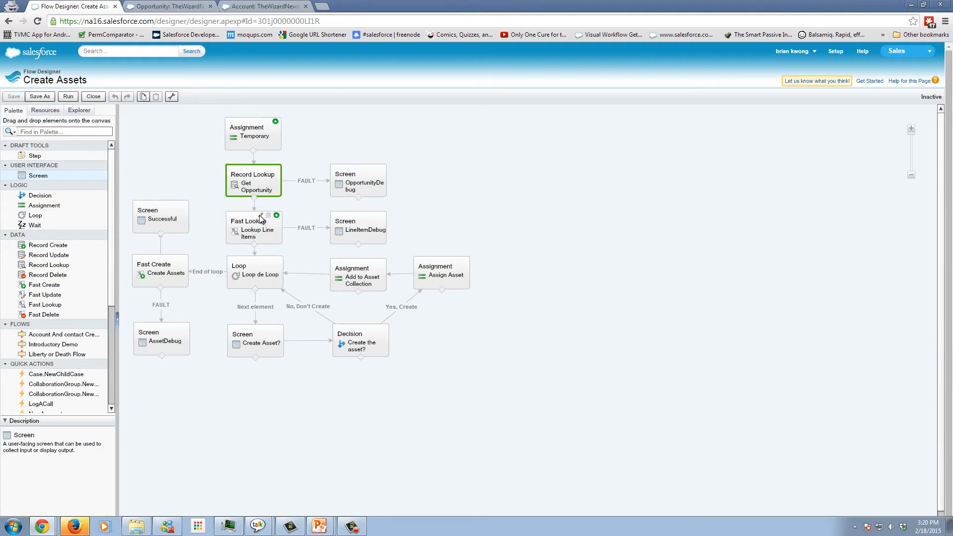
Review the Lookup Line Items settings, including the variables available for storing results.
{"action": "left_click", "coordinate": [253, 228]}
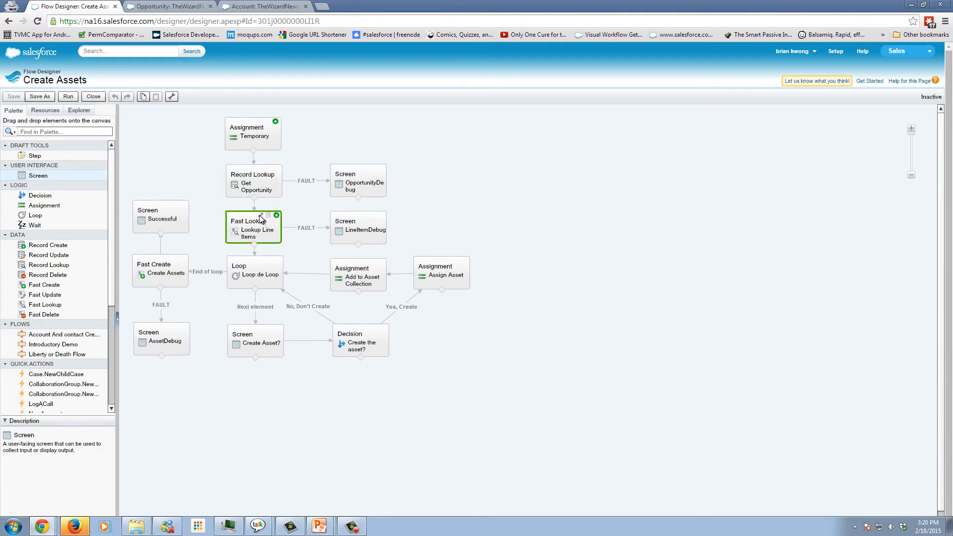
{"action": "double_click", "coordinate": [253, 229]}
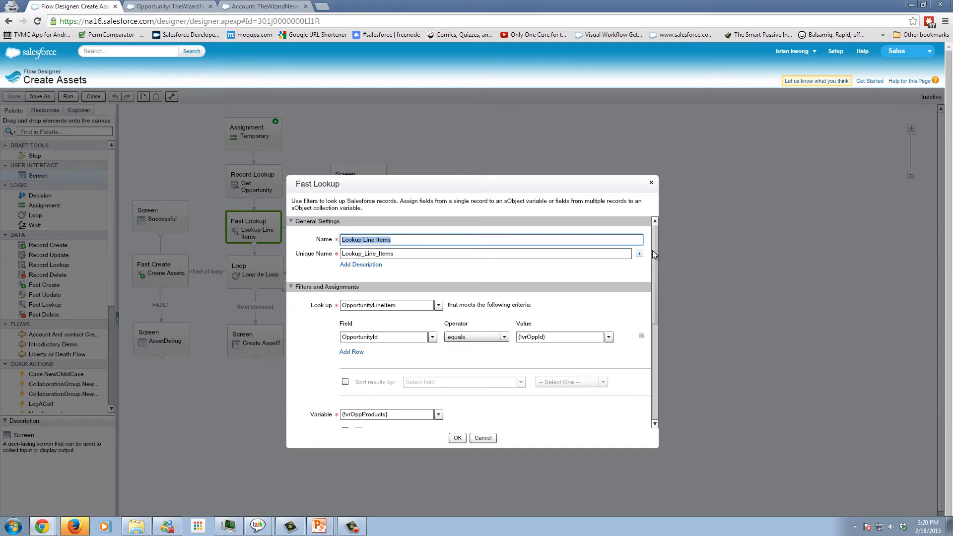
{"action": "mouse_move", "coordinate": [654, 256]}
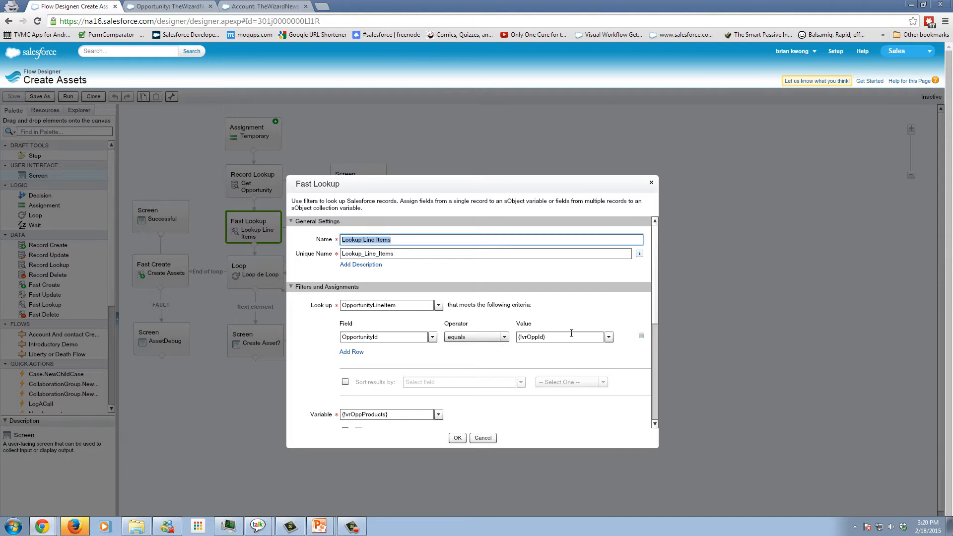
{"action": "scroll", "scroll_direction": "down", "scroll_amount": 3}
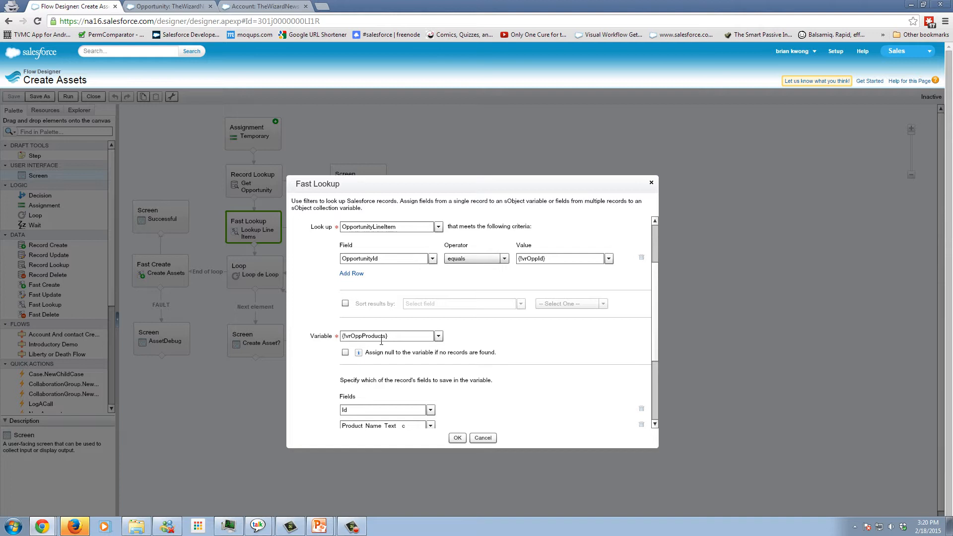
{"action": "left_click", "coordinate": [438, 335]}
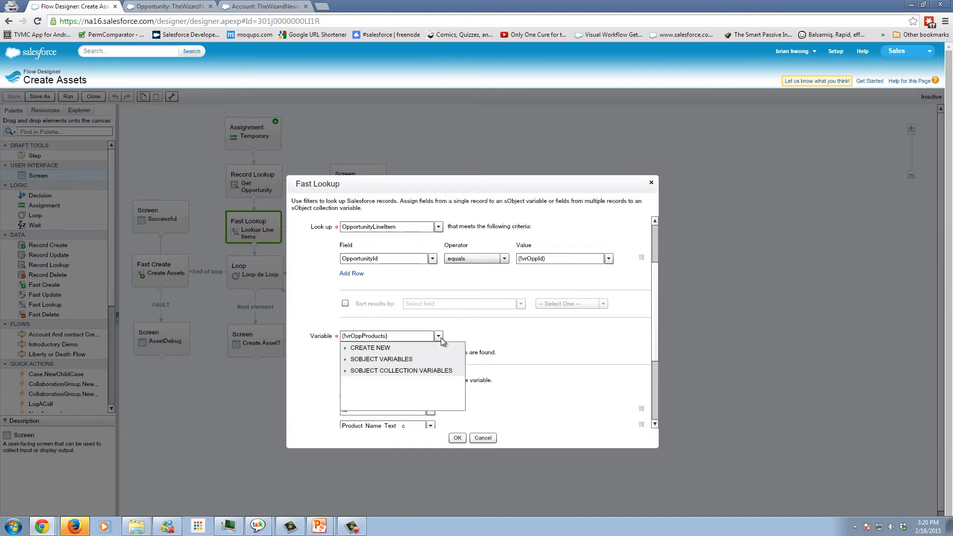
{"action": "mouse_move", "coordinate": [409, 363]}
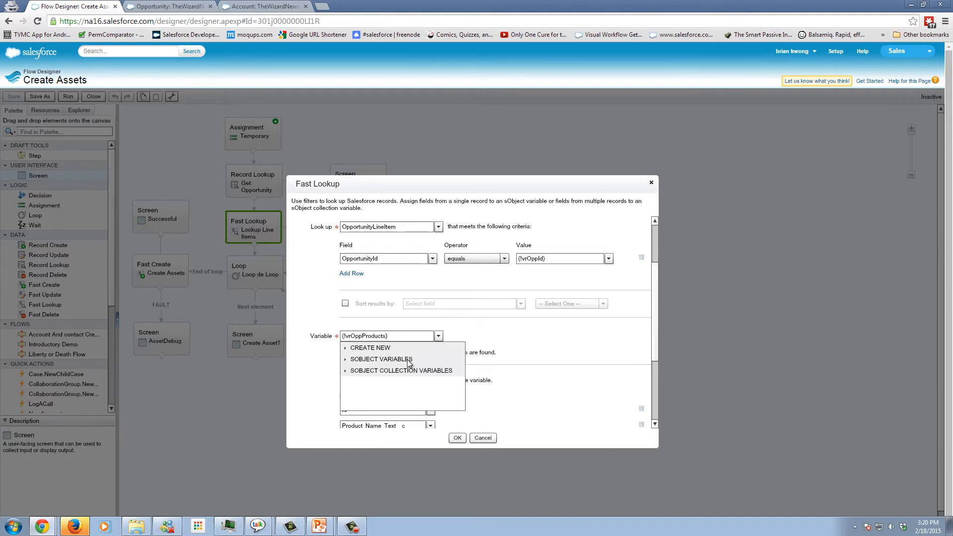
{"action": "mouse_move", "coordinate": [408, 364]}
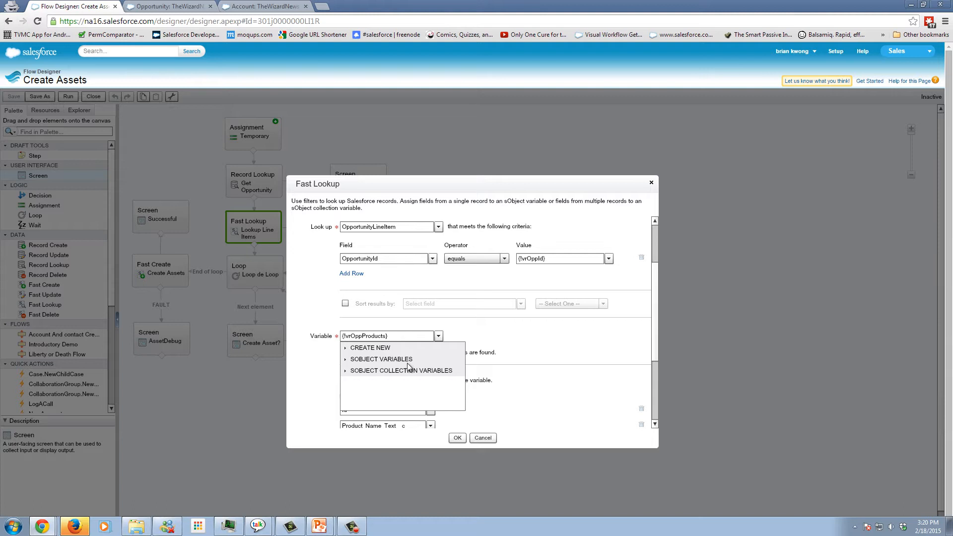
{"action": "mouse_move", "coordinate": [453, 377]}
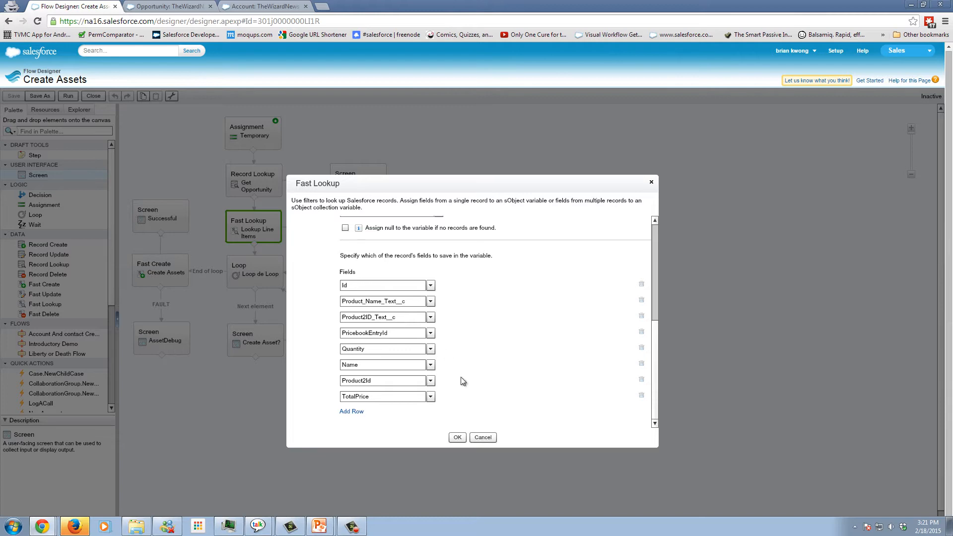
{"action": "left_click", "coordinate": [456, 437]}
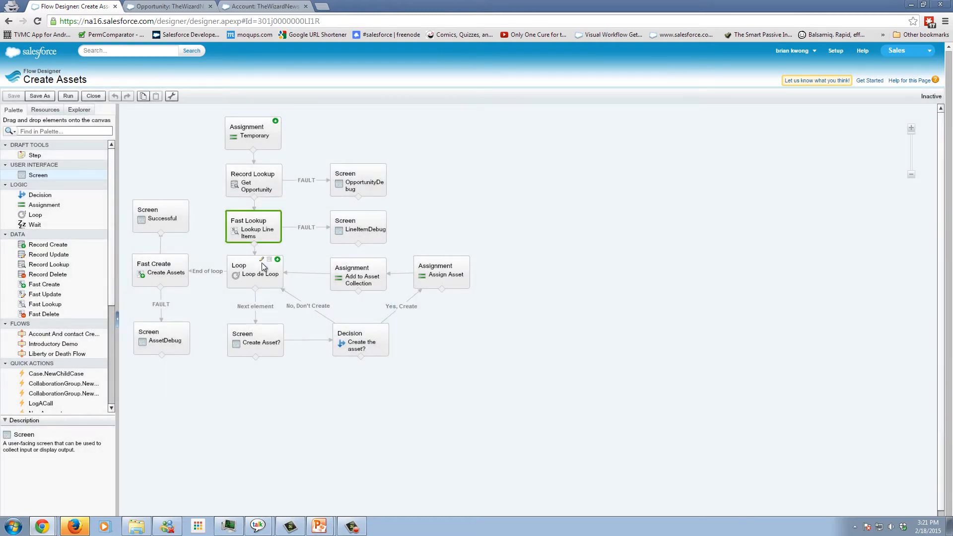
Review the Loop de Loop and Create Asset? screen settings without changes.
{"action": "double_click", "coordinate": [255, 270]}
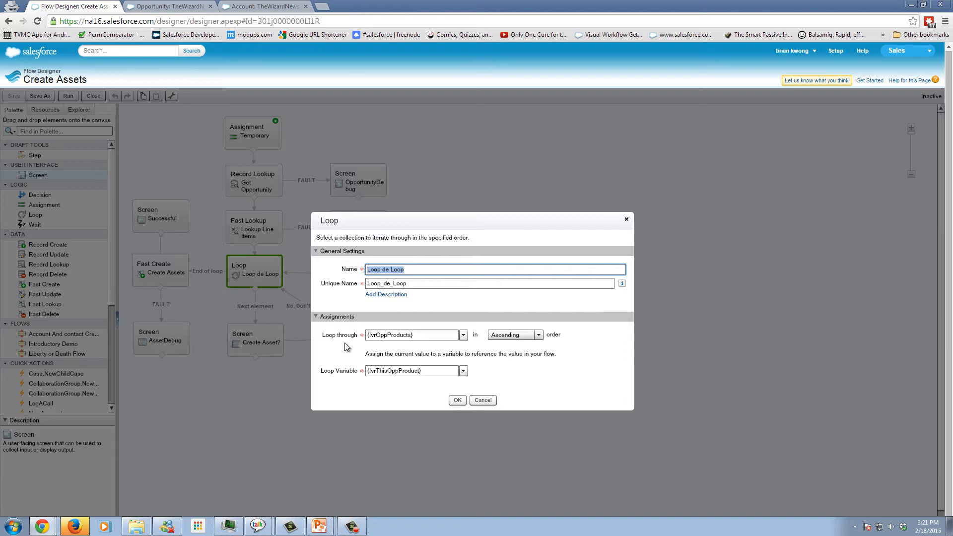
{"action": "mouse_move", "coordinate": [450, 347]}
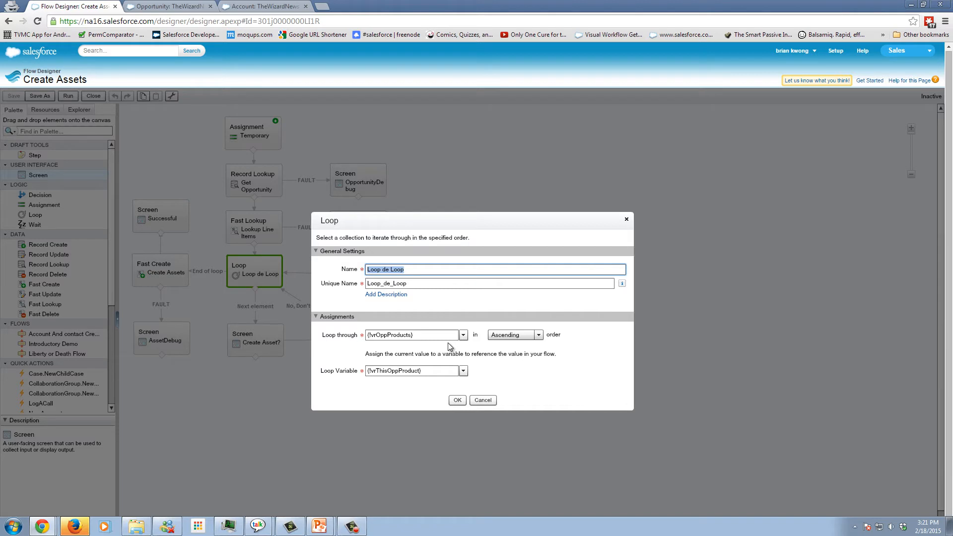
{"action": "mouse_move", "coordinate": [507, 353]}
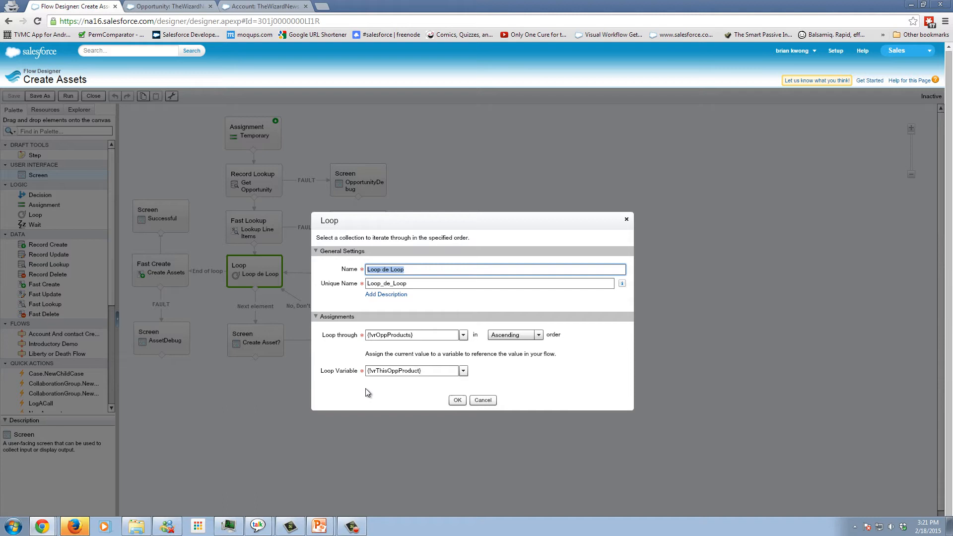
{"action": "mouse_move", "coordinate": [395, 381]}
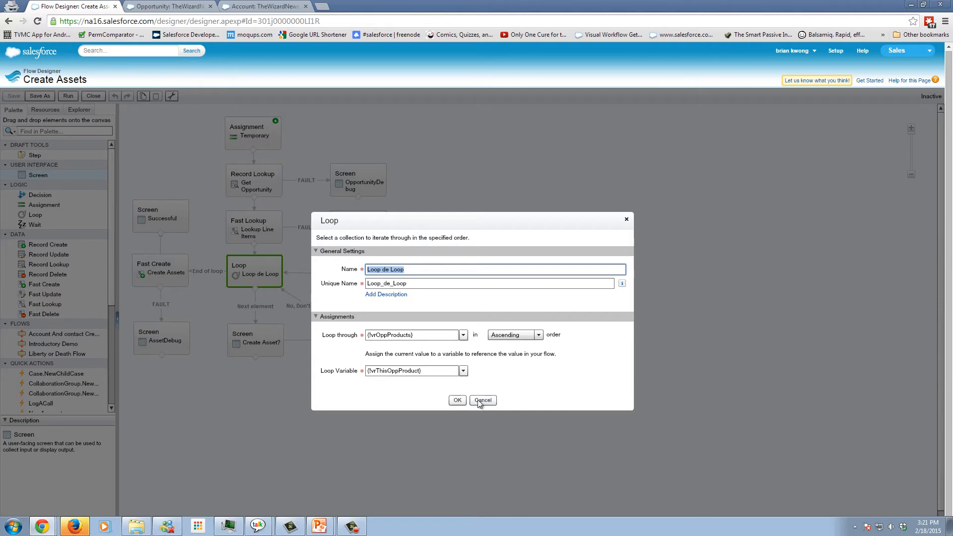
{"action": "left_click", "coordinate": [483, 400]}
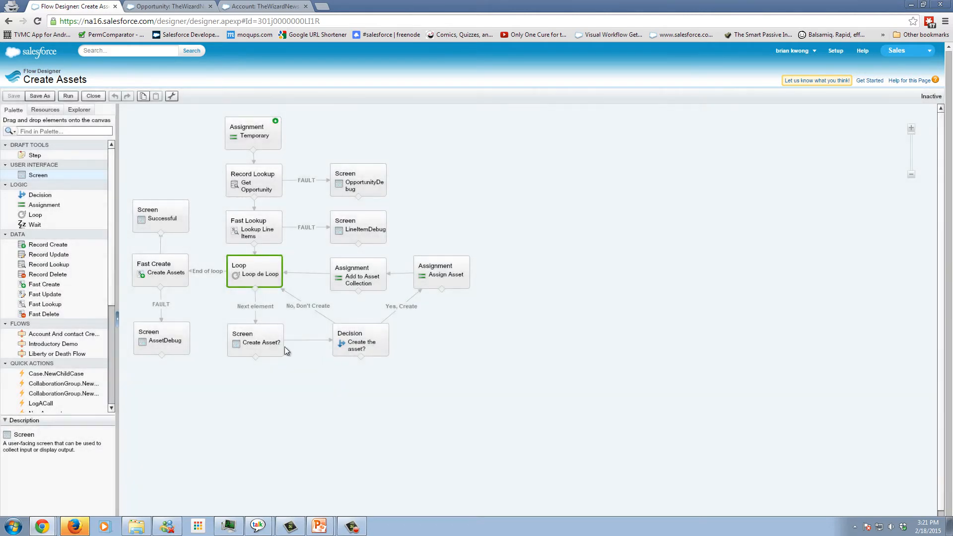
{"action": "left_click", "coordinate": [255, 339]}
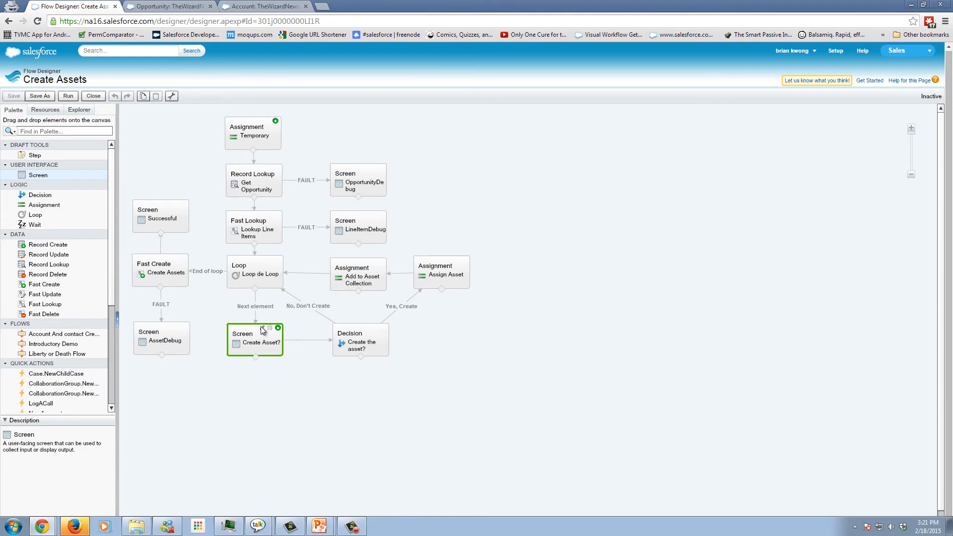
{"action": "double_click", "coordinate": [255, 340]}
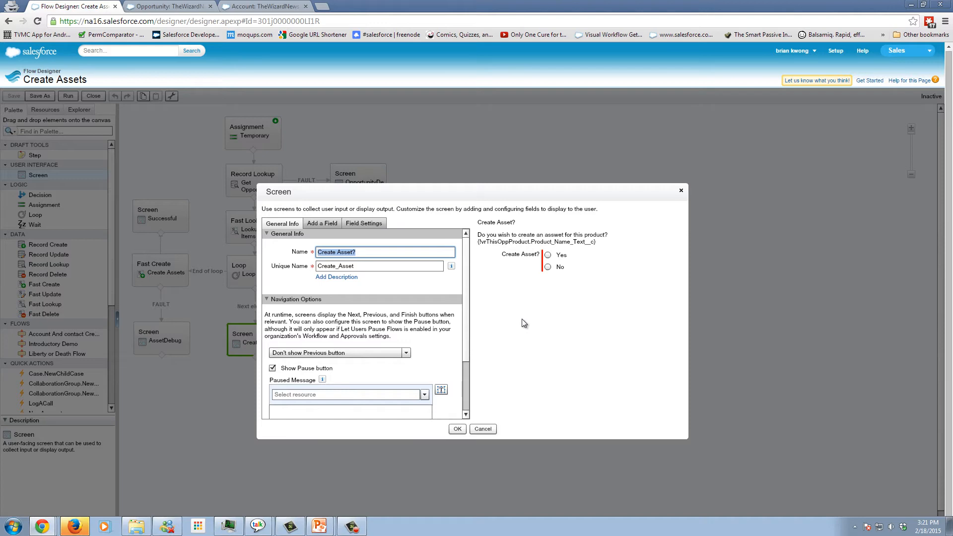
{"action": "mouse_move", "coordinate": [482, 441]}
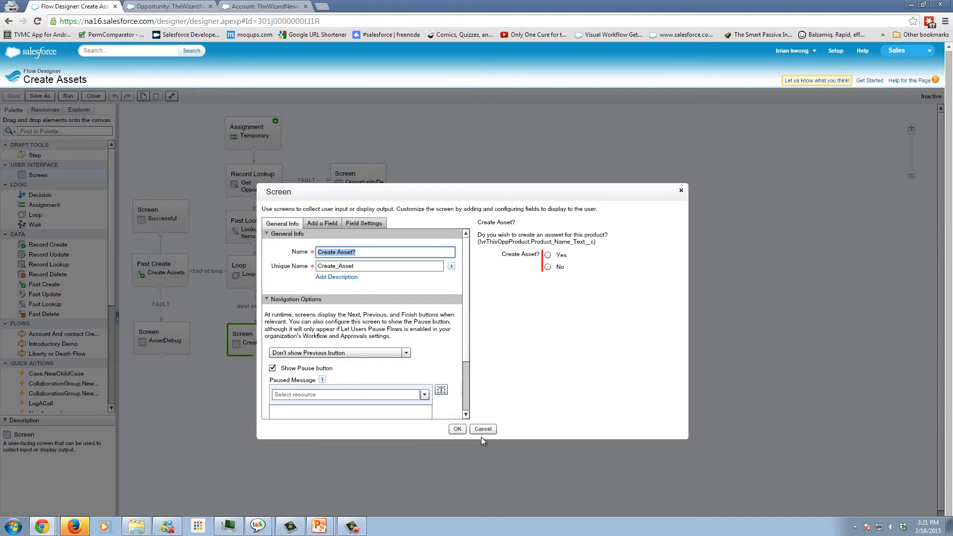
{"action": "left_click", "coordinate": [457, 429]}
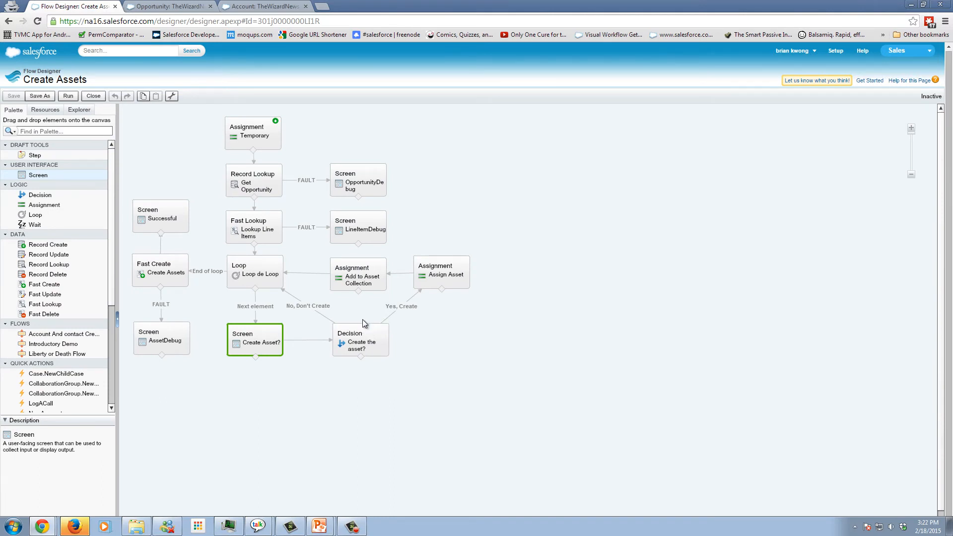
{"action": "mouse_move", "coordinate": [418, 310]}
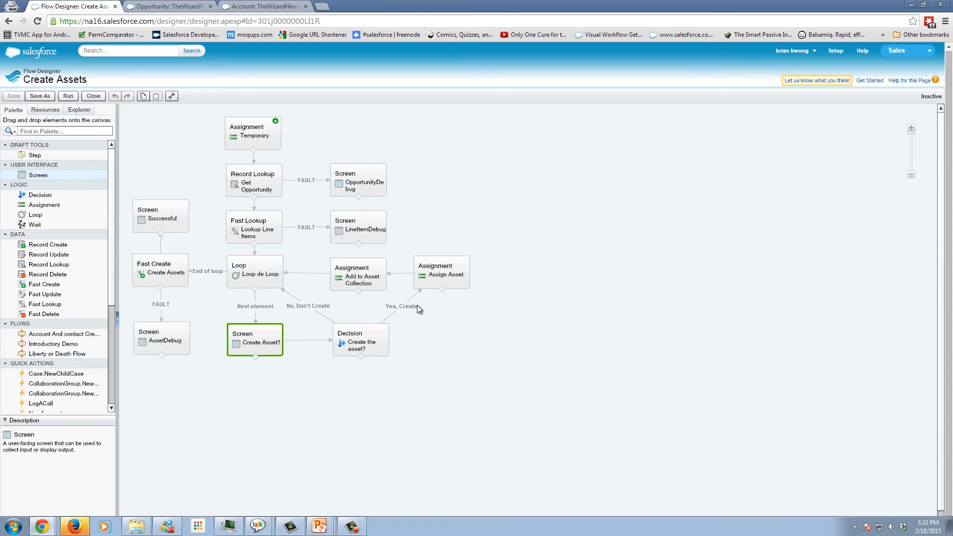
{"action": "mouse_move", "coordinate": [441, 272]}
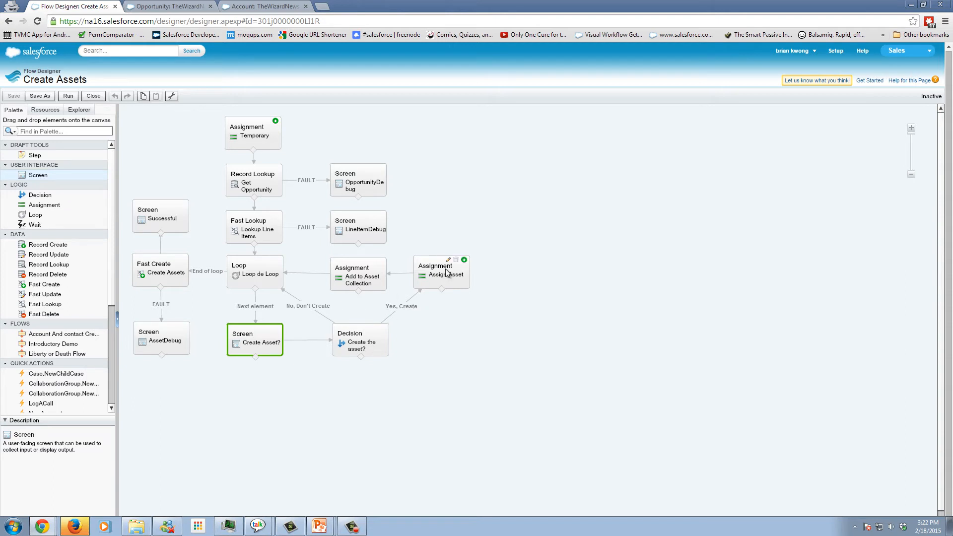
{"action": "mouse_move", "coordinate": [449, 264]}
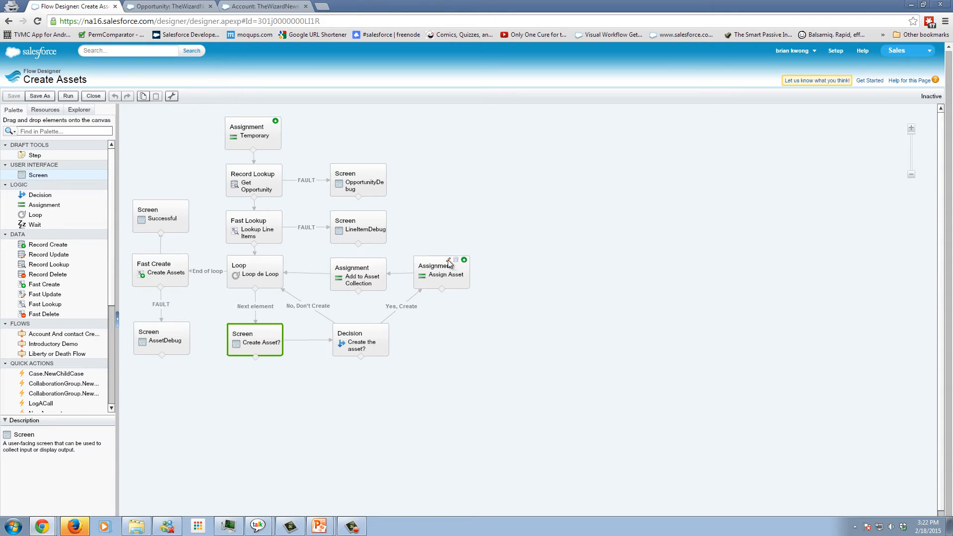
Review the Assign Asset and Add to Asset Collection element settings without changes.
{"action": "left_click", "coordinate": [441, 272]}
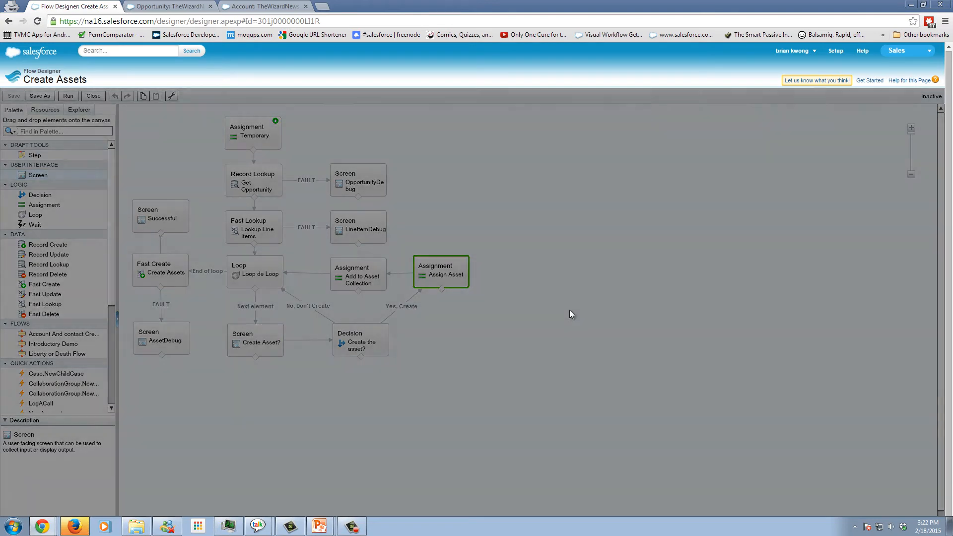
{"action": "double_click", "coordinate": [441, 272]}
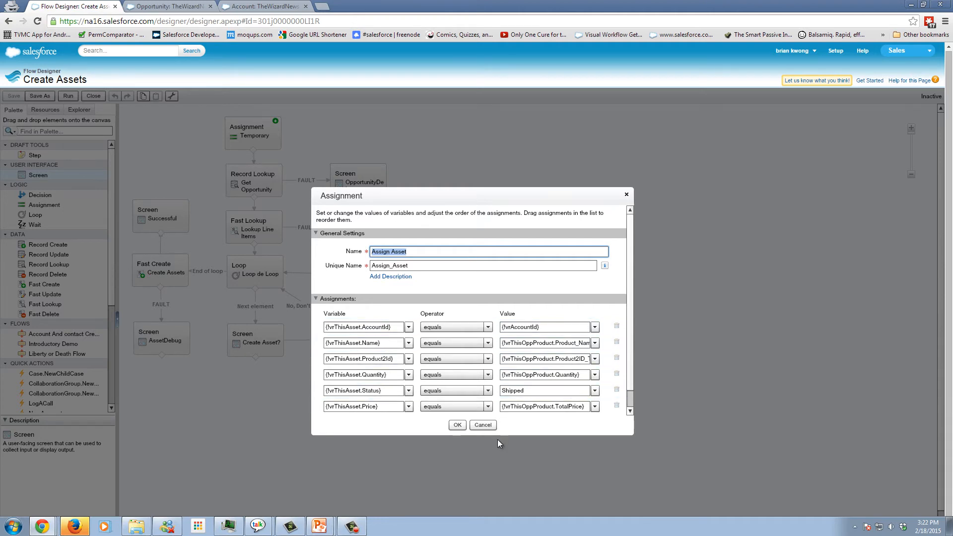
{"action": "left_click", "coordinate": [457, 425]}
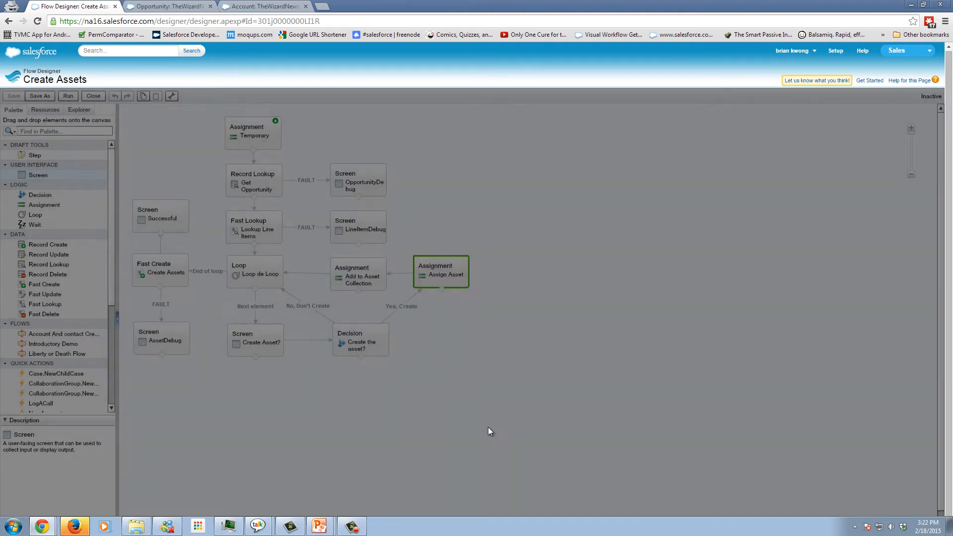
{"action": "left_click", "coordinate": [359, 274]}
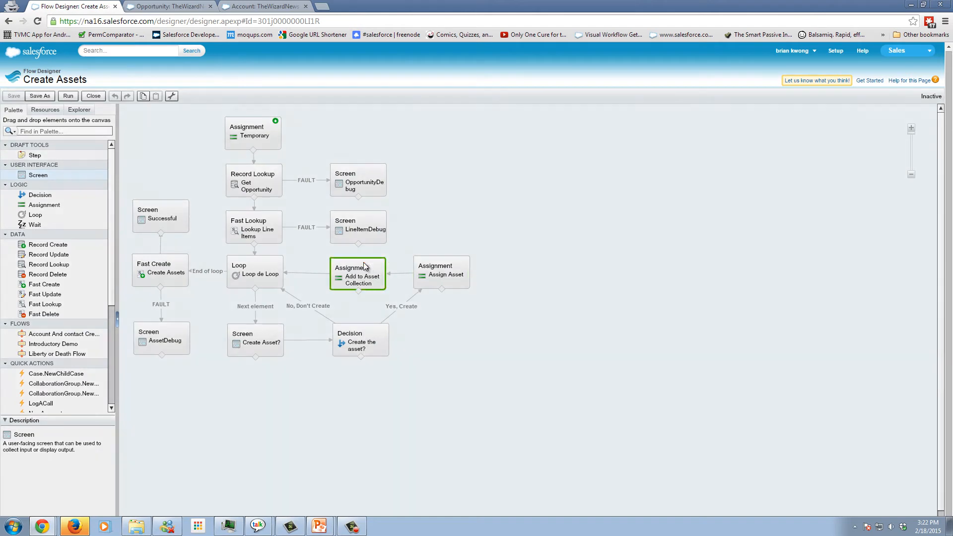
{"action": "double_click", "coordinate": [358, 274]}
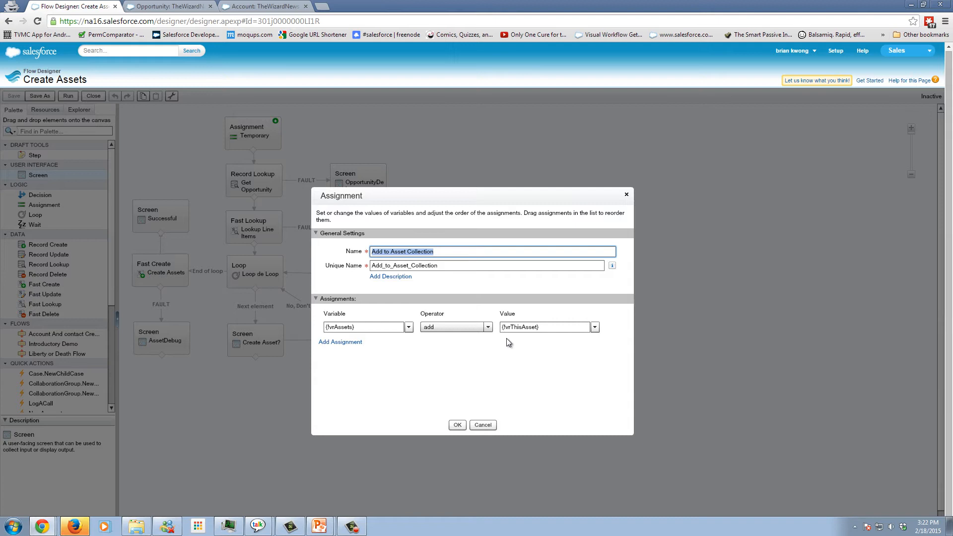
{"action": "mouse_move", "coordinate": [364, 340]}
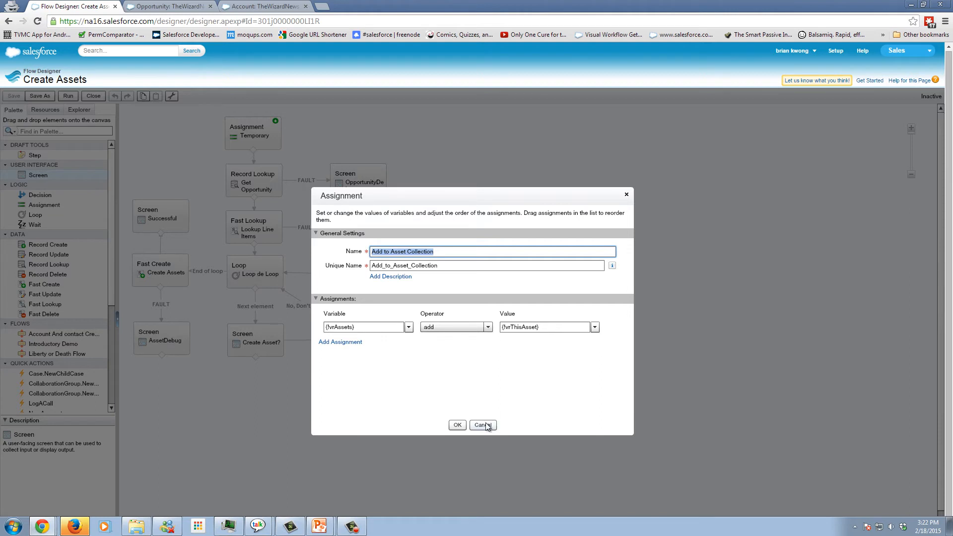
{"action": "mouse_move", "coordinate": [486, 426]}
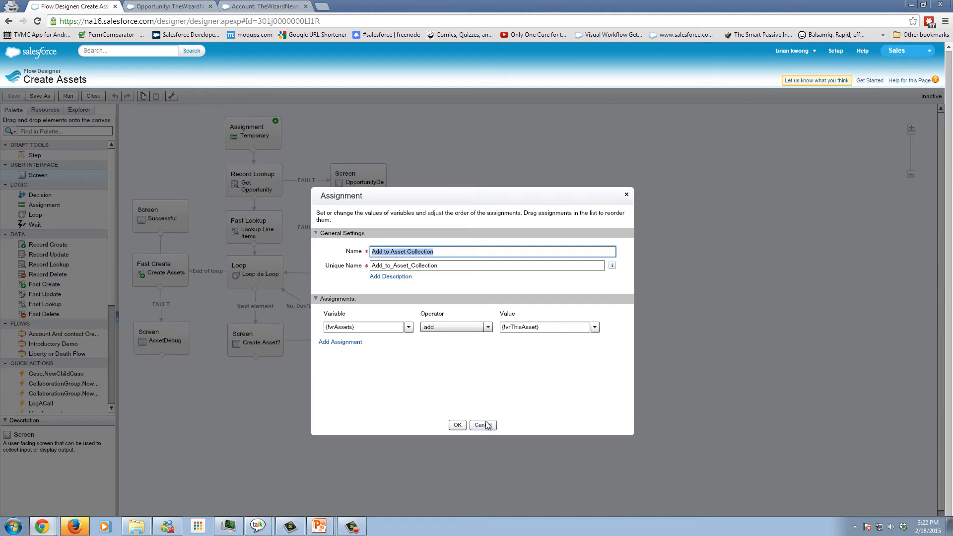
{"action": "mouse_move", "coordinate": [488, 428]}
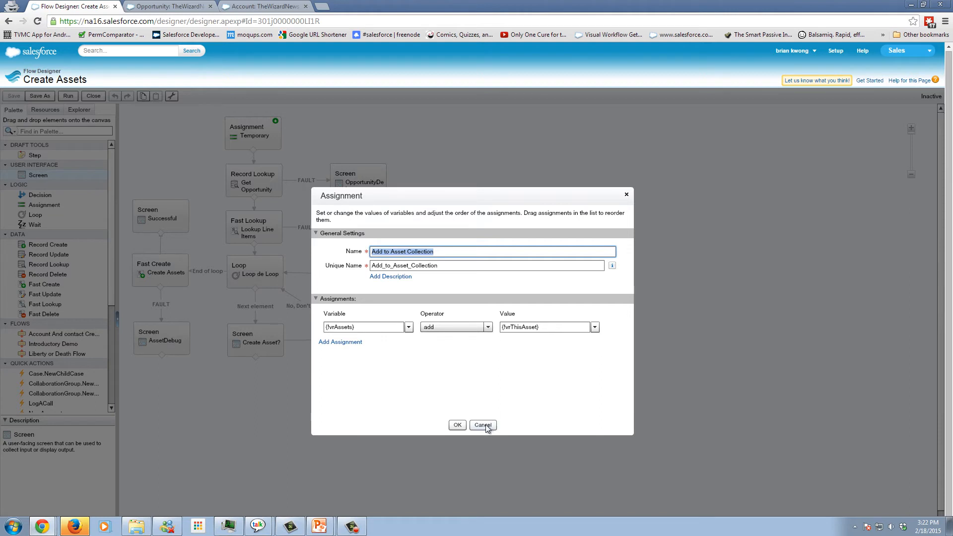
{"action": "left_click", "coordinate": [456, 425]}
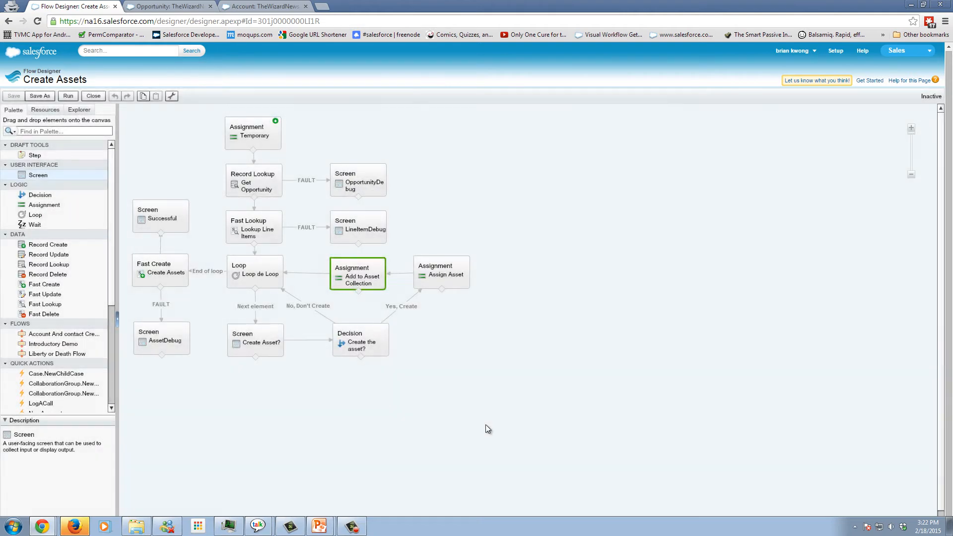
{"action": "mouse_move", "coordinate": [349, 304]}
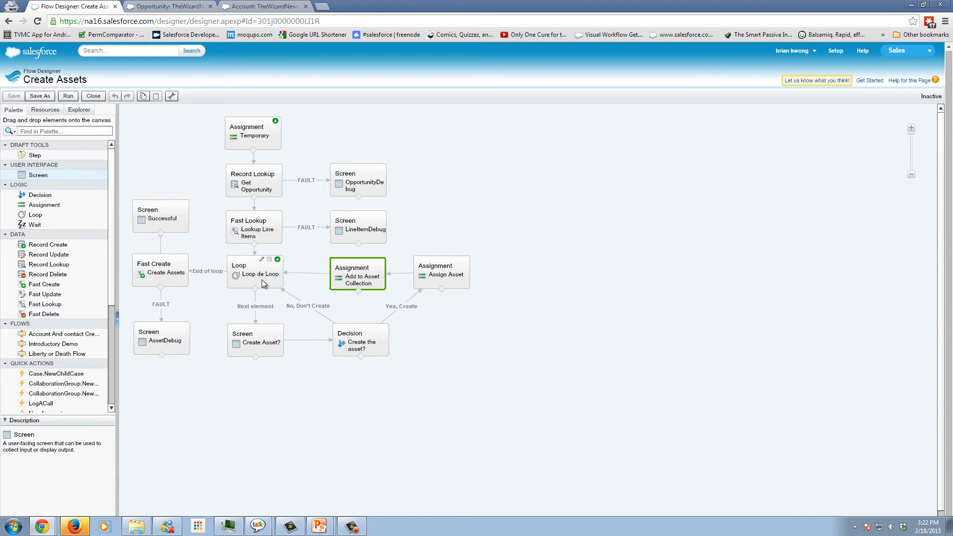
{"action": "mouse_move", "coordinate": [332, 321]}
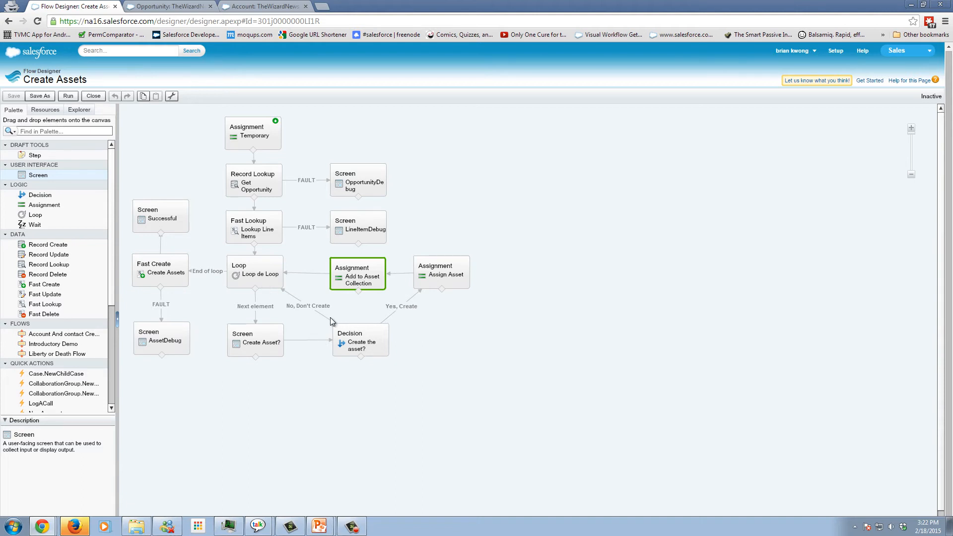
{"action": "mouse_move", "coordinate": [333, 321]}
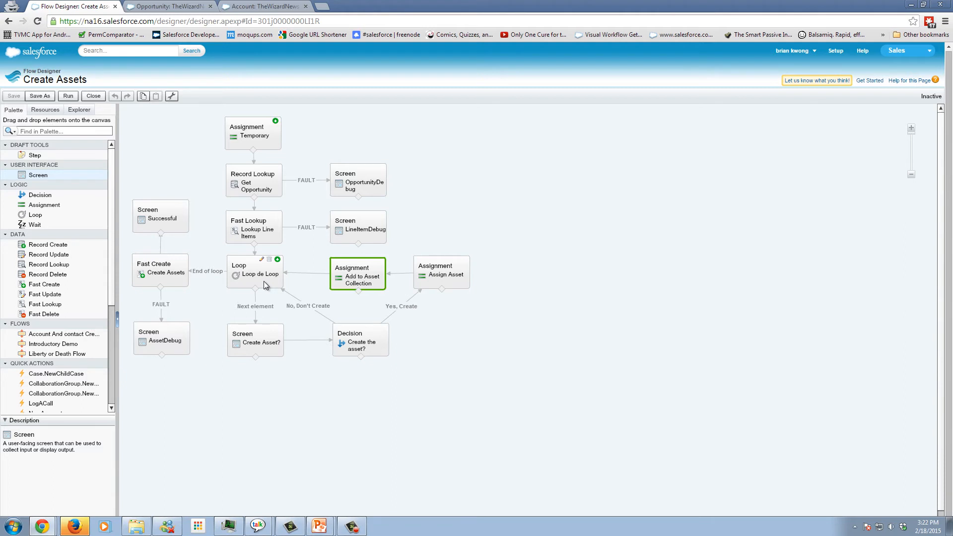
{"action": "mouse_move", "coordinate": [316, 278]}
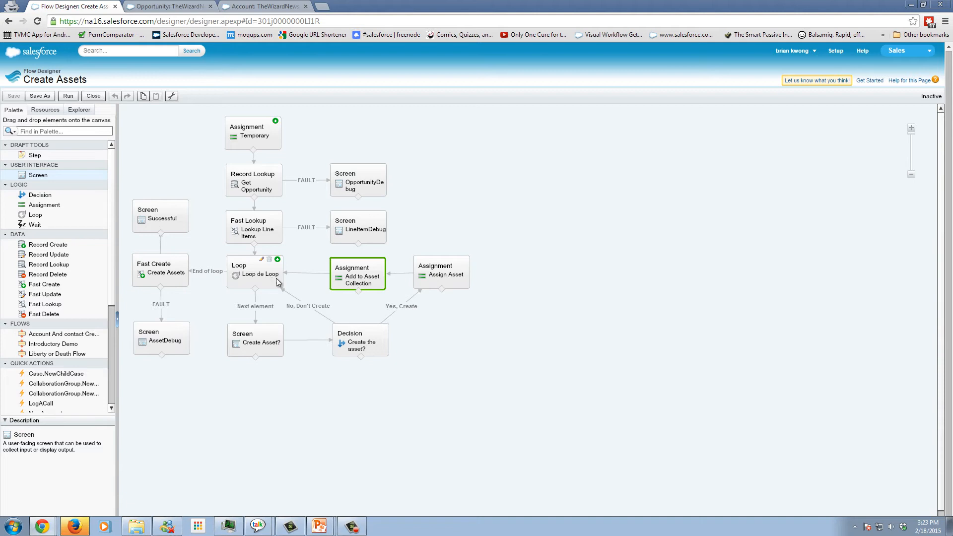
{"action": "mouse_move", "coordinate": [362, 318]}
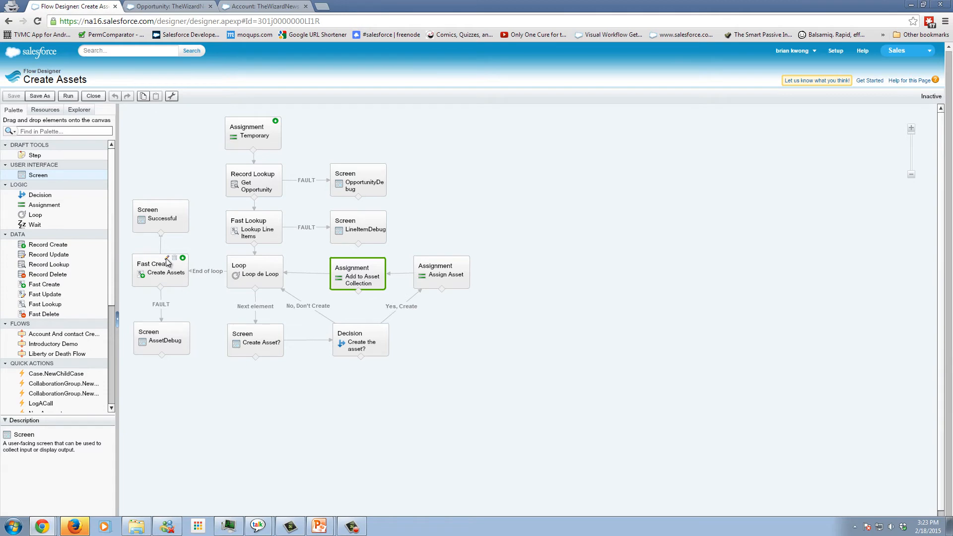
Review the Create Assets record-create element settings without changes.
{"action": "left_click", "coordinate": [160, 271]}
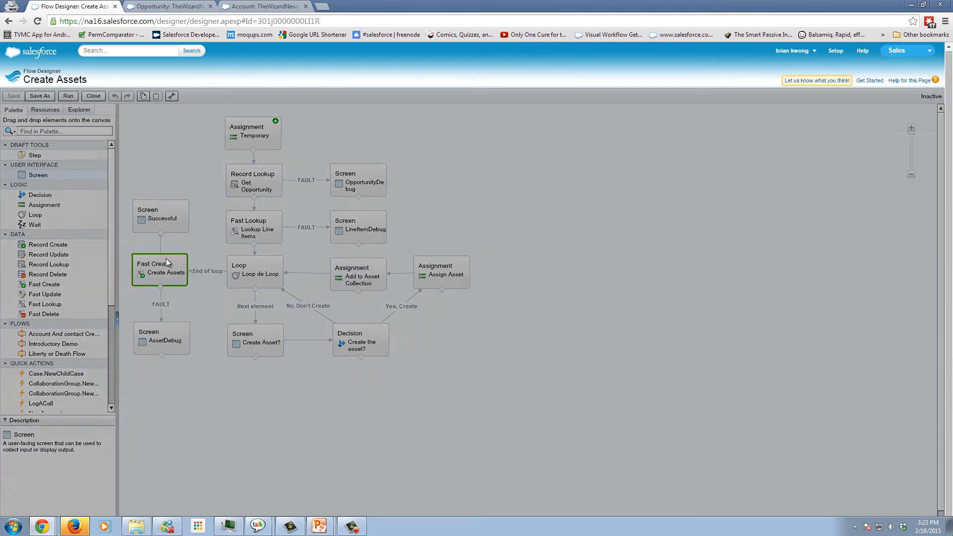
{"action": "double_click", "coordinate": [160, 272]}
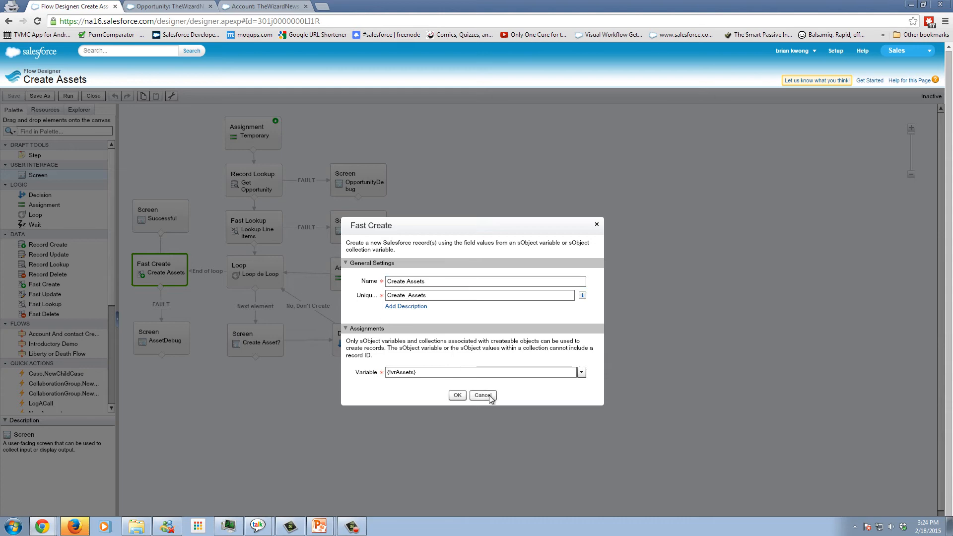
{"action": "left_click", "coordinate": [483, 395]}
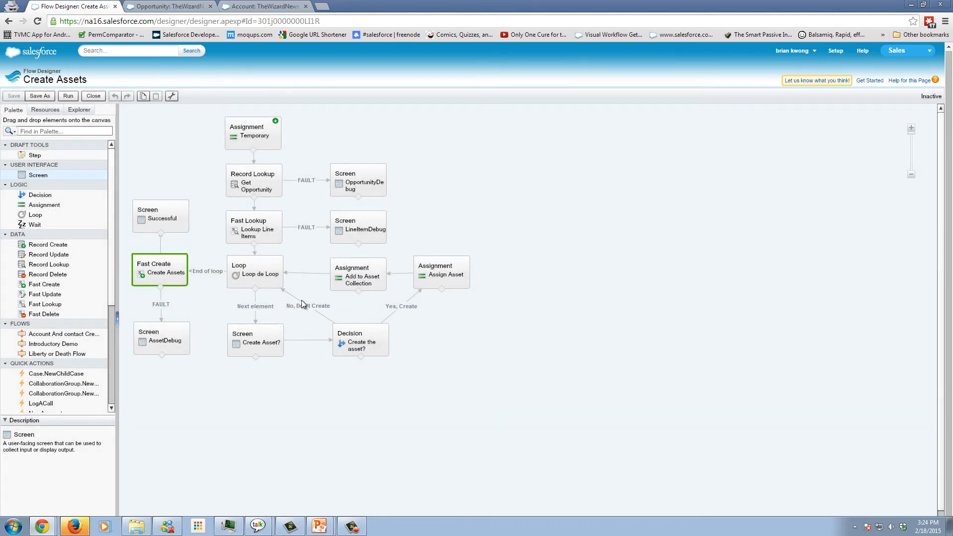
{"action": "mouse_move", "coordinate": [335, 208]}
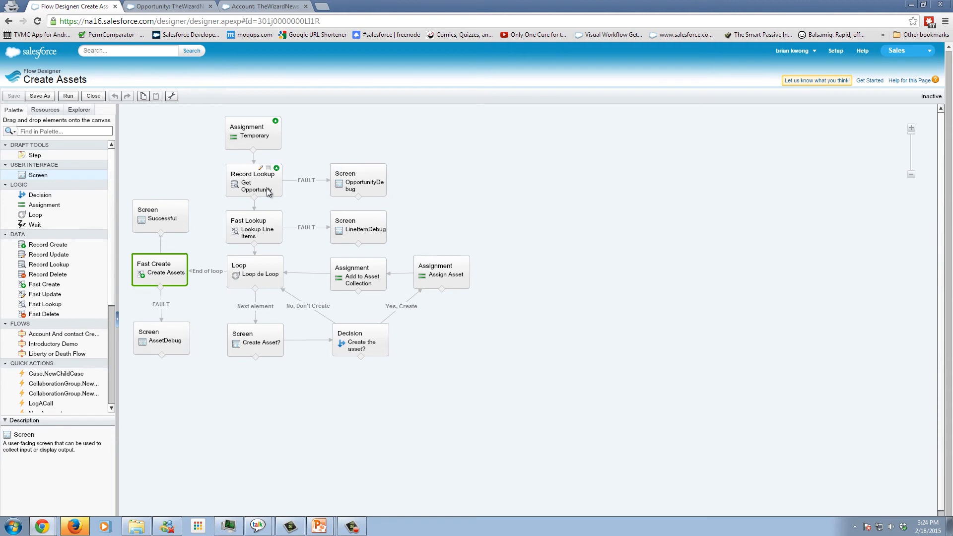
{"action": "mouse_move", "coordinate": [189, 314]}
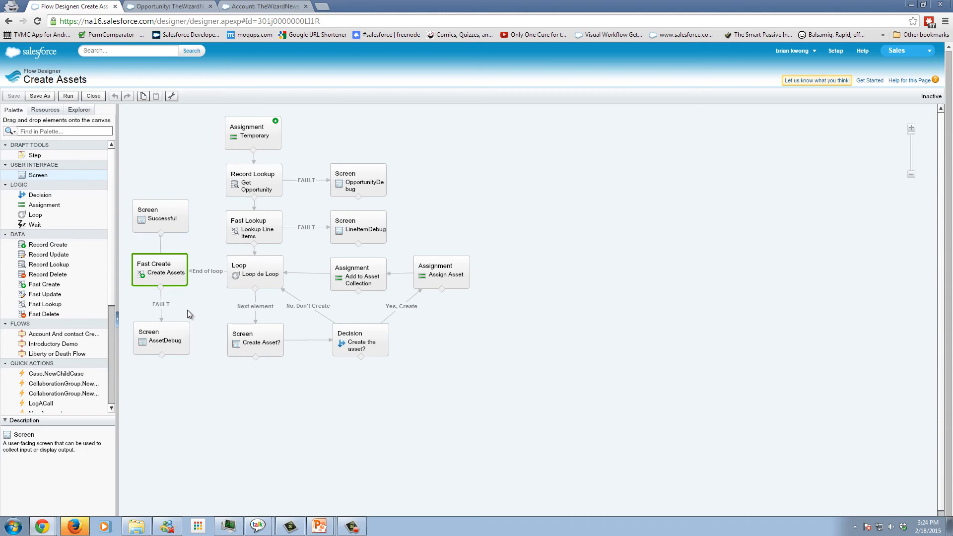
{"action": "mouse_move", "coordinate": [190, 302]}
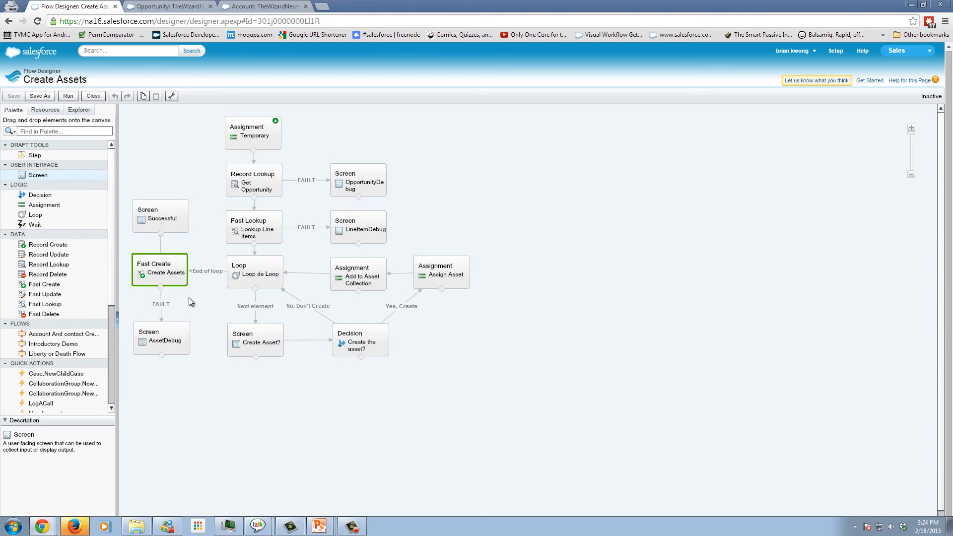
{"action": "mouse_move", "coordinate": [235, 66]}
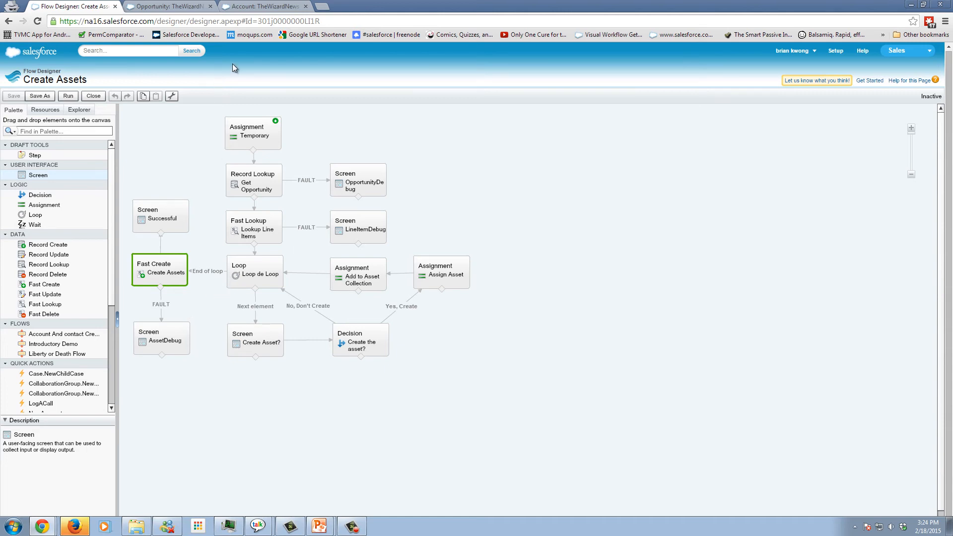
Check the TheWizardNews - Flow Example opportunity's four wizard products, then return to the flow.
{"action": "left_click", "coordinate": [163, 6]}
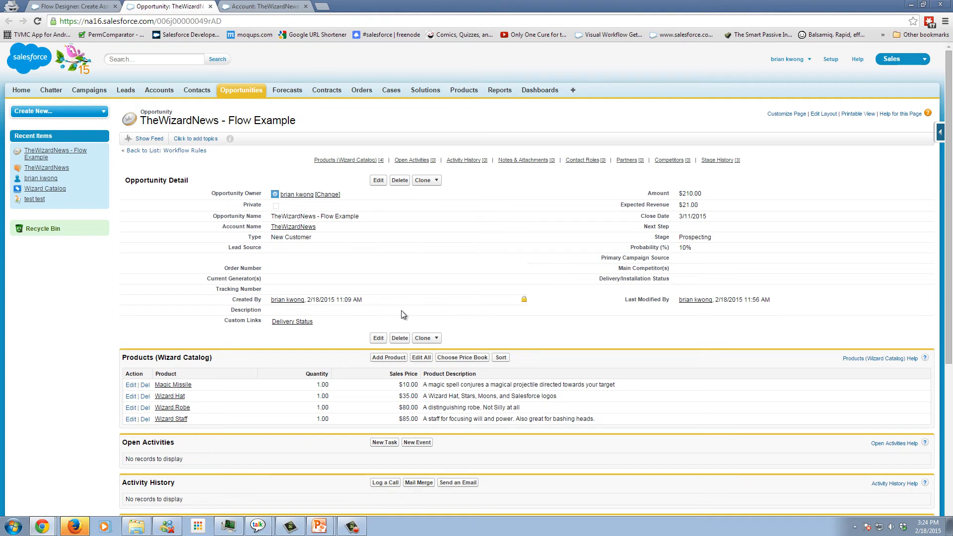
{"action": "scroll", "scroll_direction": "down", "scroll_amount": 3}
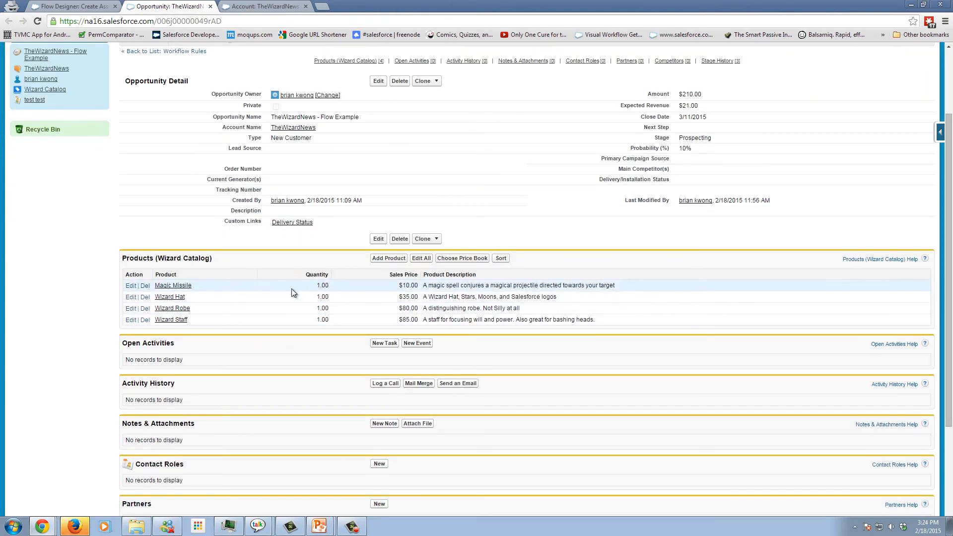
{"action": "mouse_move", "coordinate": [325, 304]}
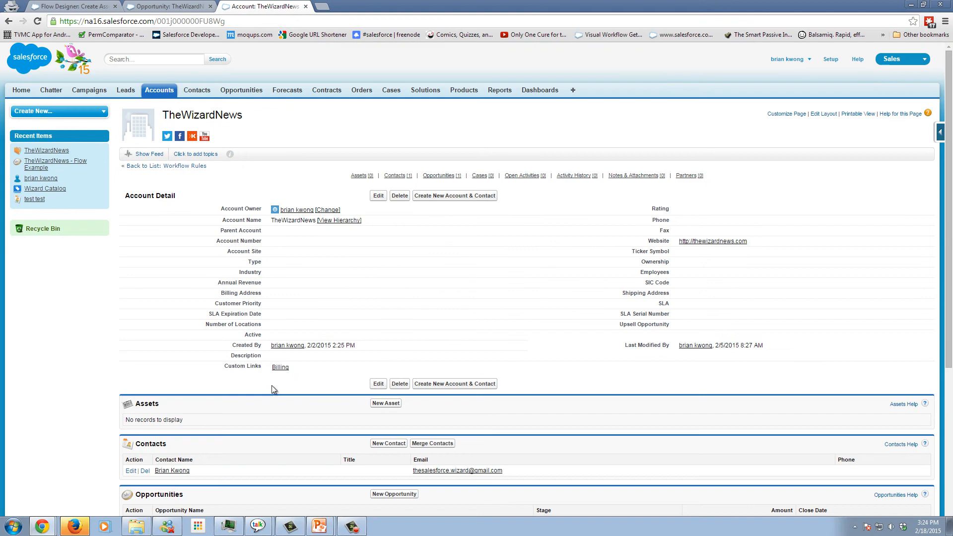
{"action": "mouse_move", "coordinate": [323, 398]}
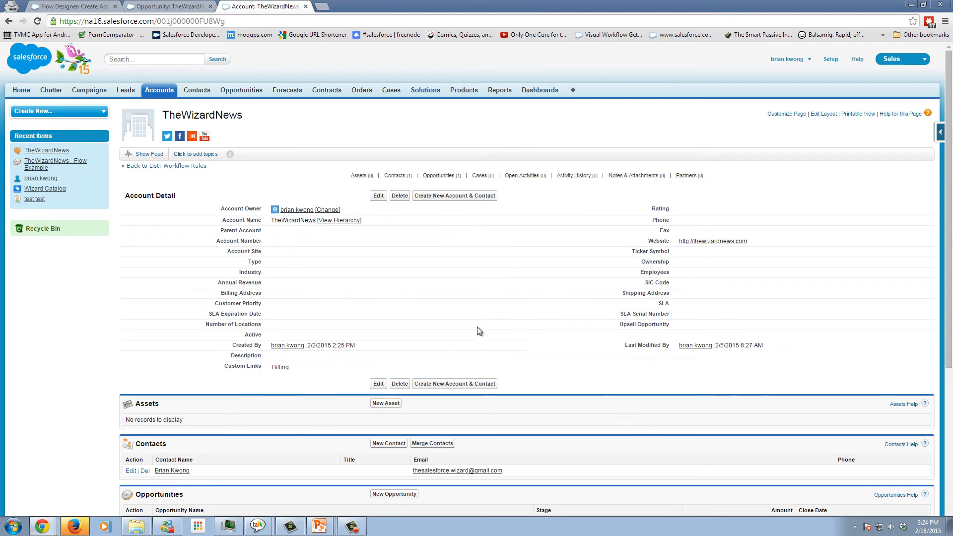
{"action": "left_click", "coordinate": [72, 6]}
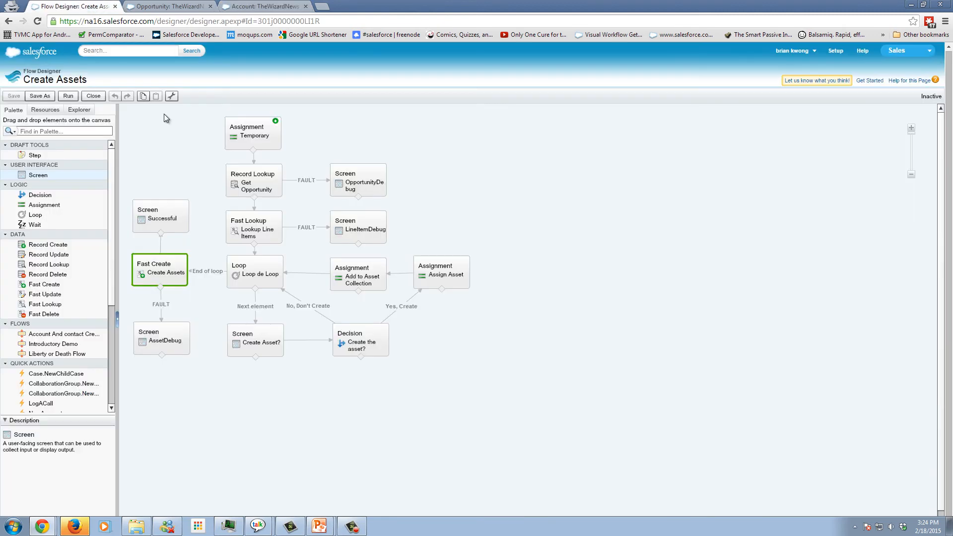
Run the flow answering Yes for Magic Missile, Wizard Hat and Wizard Staff, No for Wizard Robe.
{"action": "left_click", "coordinate": [67, 95]}
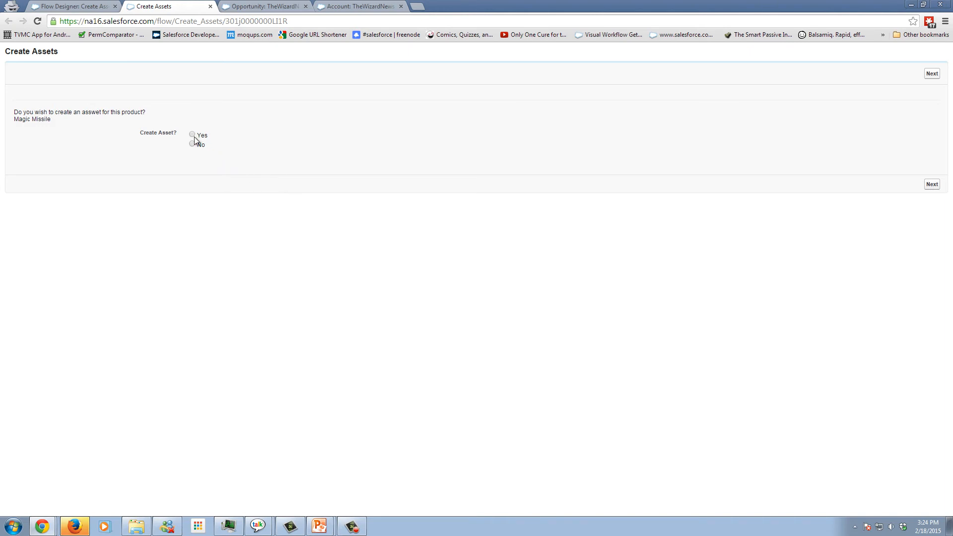
{"action": "left_click", "coordinate": [192, 134]}
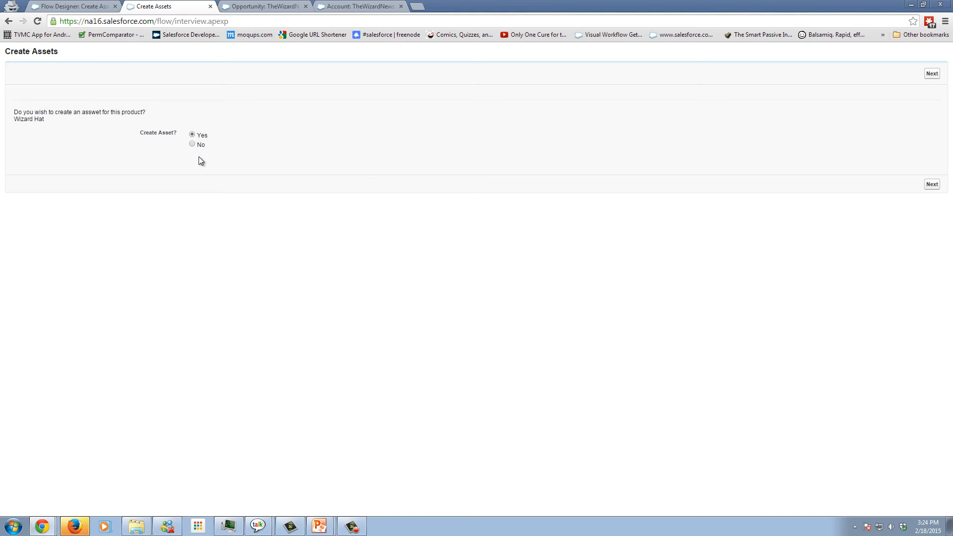
{"action": "mouse_move", "coordinate": [621, 186]}
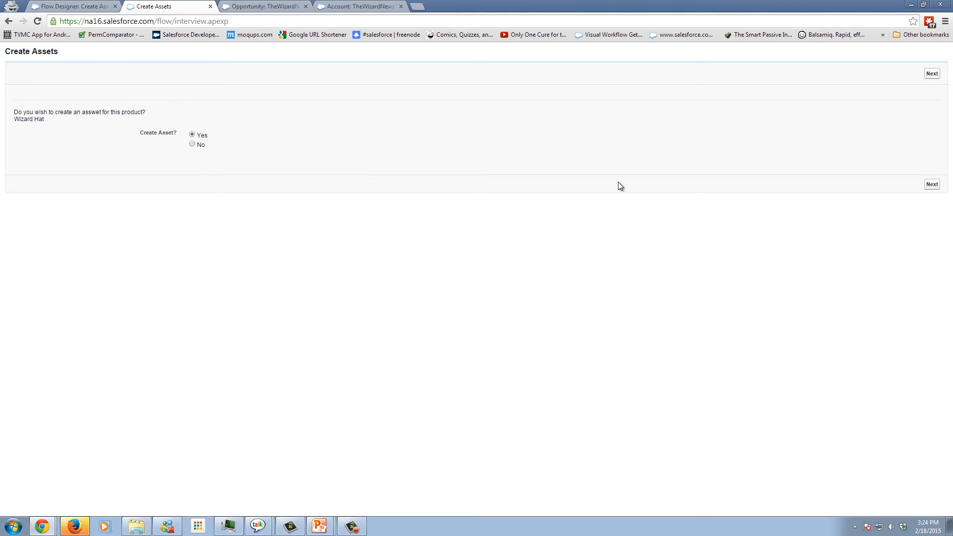
{"action": "left_click", "coordinate": [931, 73]}
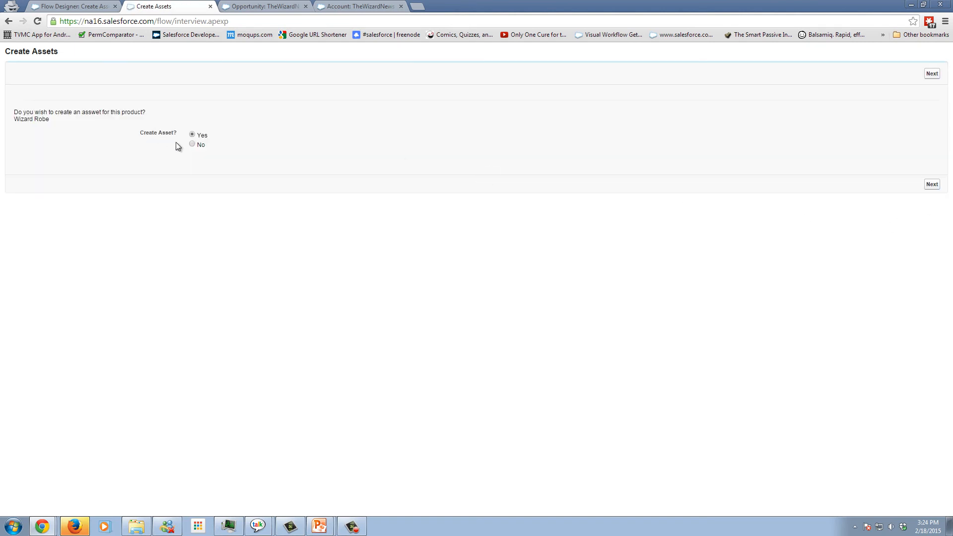
{"action": "left_click", "coordinate": [191, 145]}
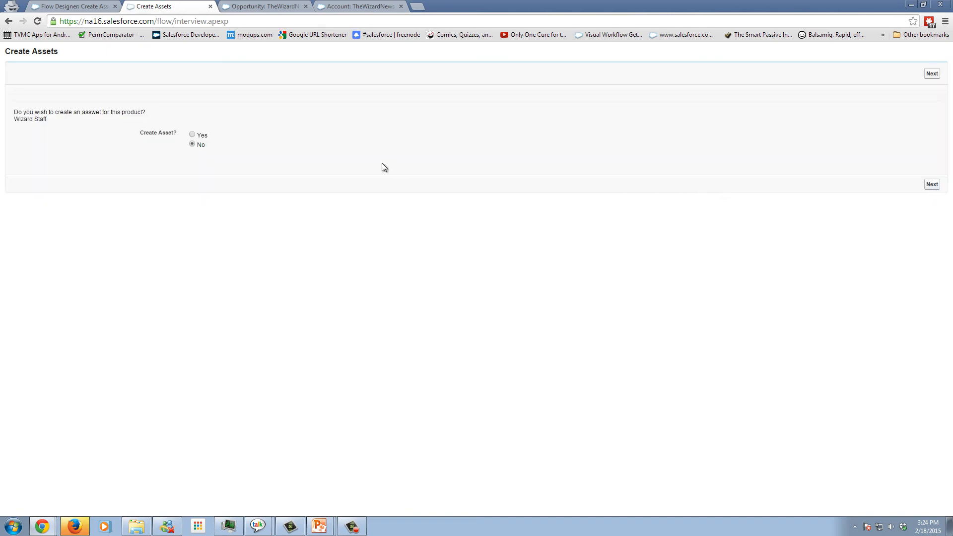
{"action": "left_click", "coordinate": [192, 134]}
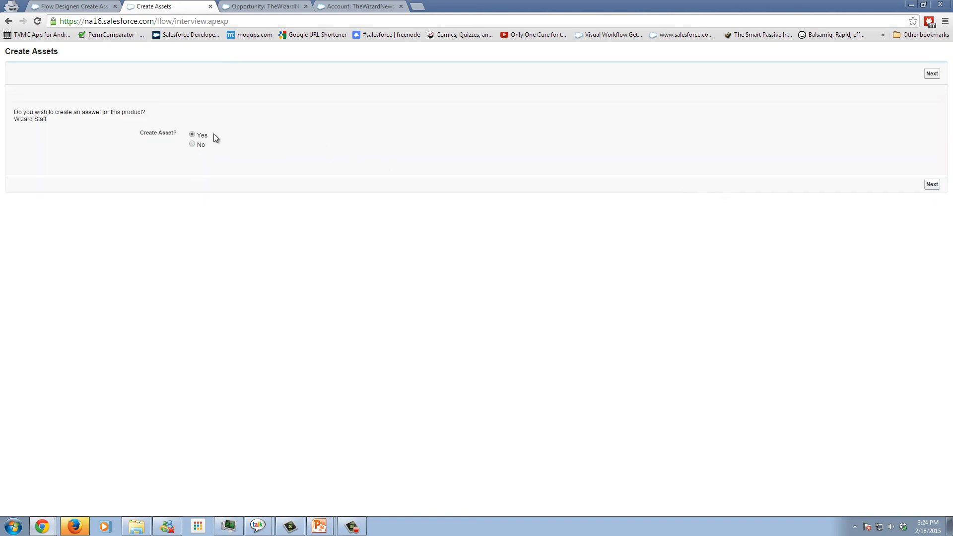
{"action": "left_click", "coordinate": [931, 72]}
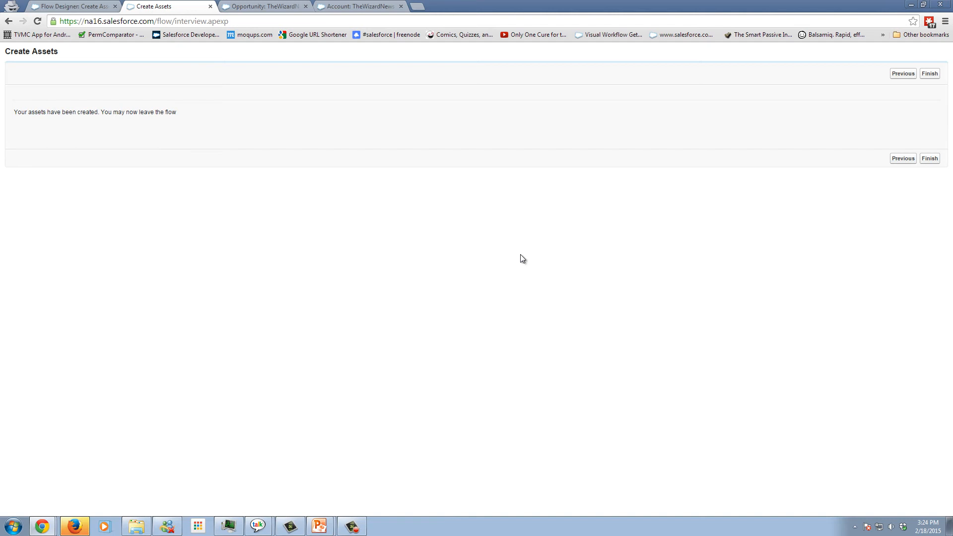
{"action": "mouse_move", "coordinate": [559, 264]}
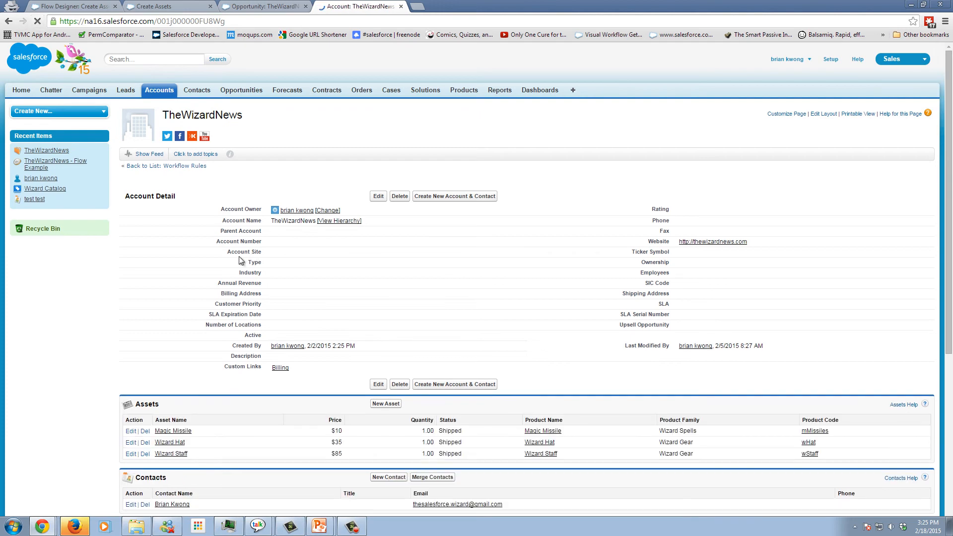
{"action": "scroll", "scroll_direction": "down", "scroll_amount": 3}
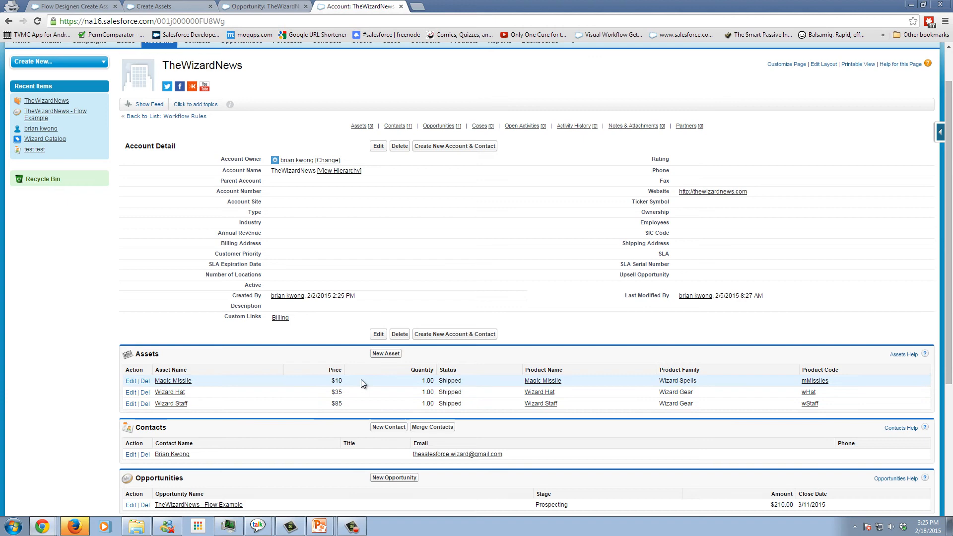
{"action": "mouse_move", "coordinate": [572, 392]}
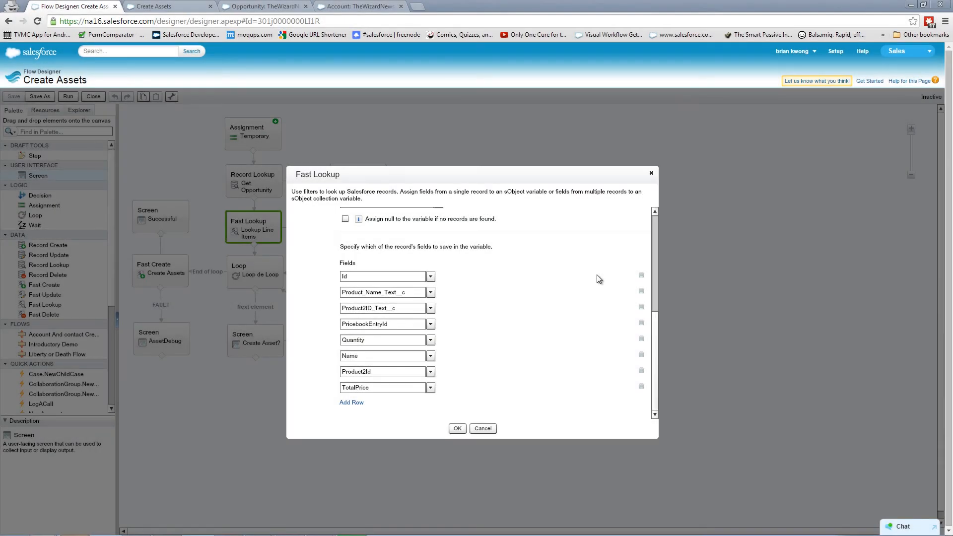
{"action": "mouse_move", "coordinate": [473, 329]}
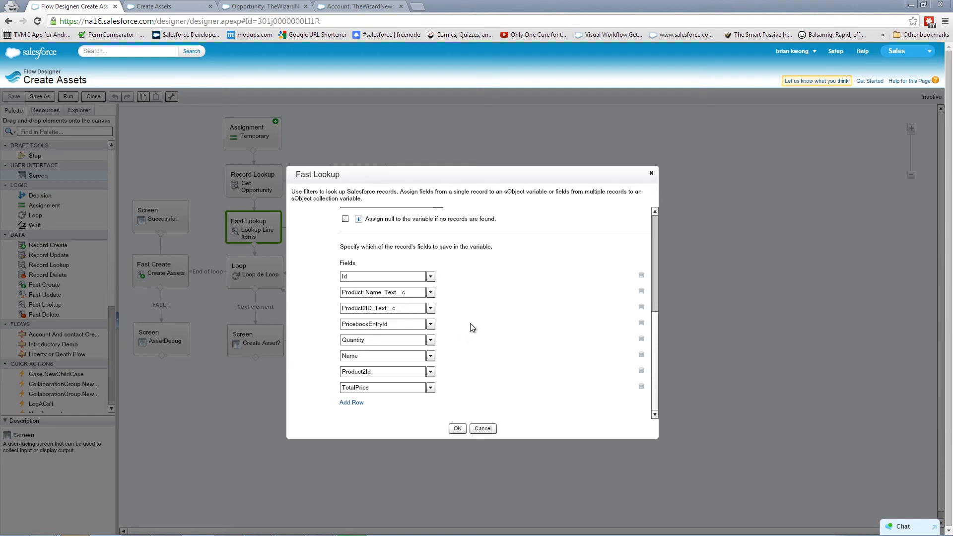
{"action": "mouse_move", "coordinate": [466, 312]}
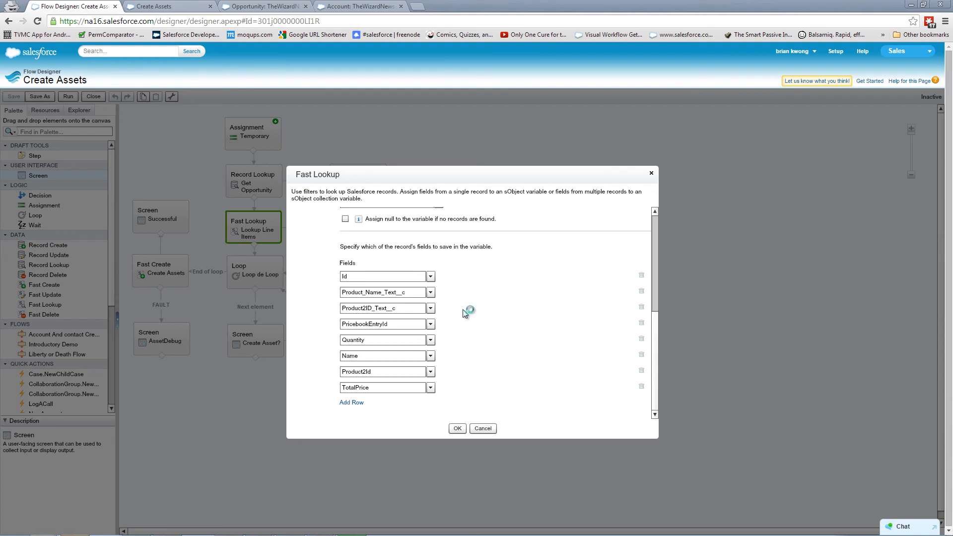
{"action": "mouse_move", "coordinate": [464, 315]}
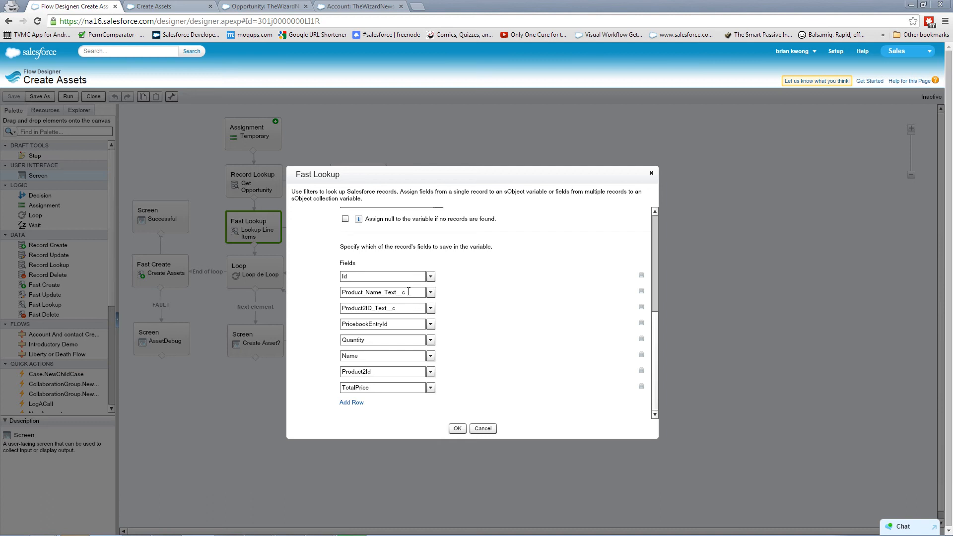
{"action": "mouse_move", "coordinate": [498, 357]}
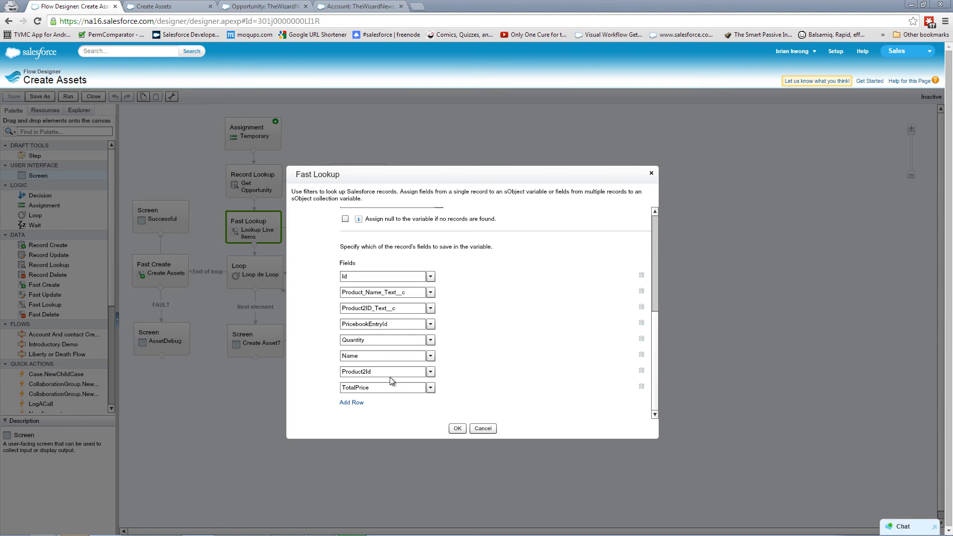
{"action": "mouse_move", "coordinate": [502, 181]}
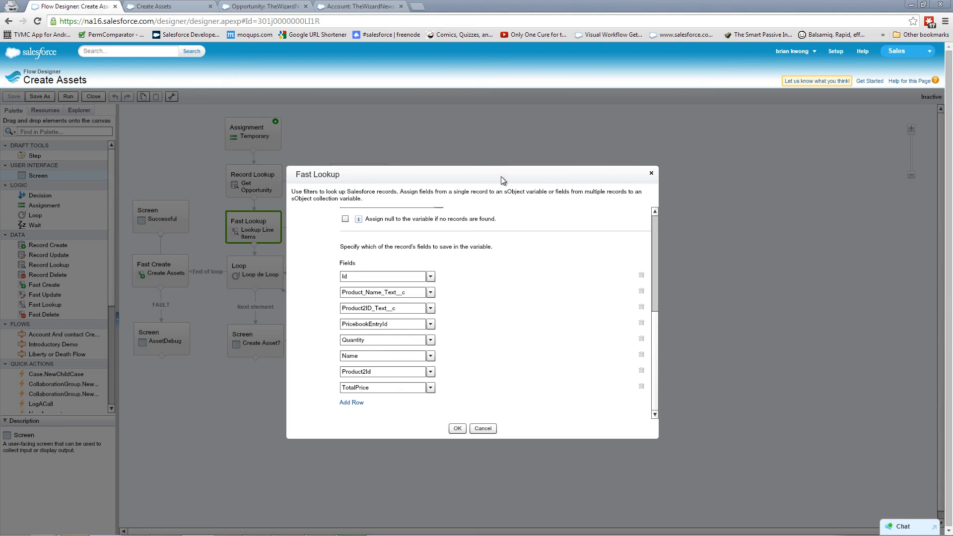
{"action": "mouse_move", "coordinate": [503, 187]}
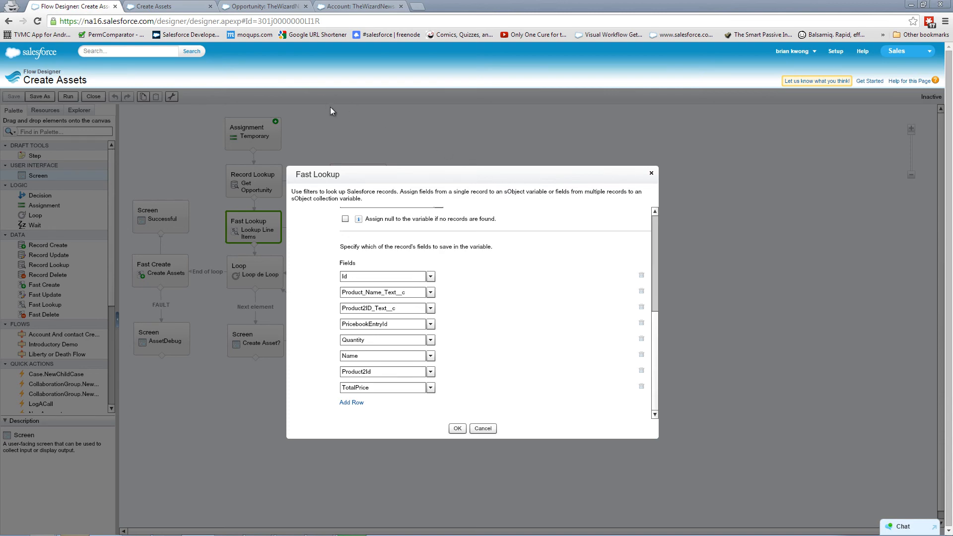
Switch from the Lookup Line Items fields to the Salesforce Setup home page.
{"action": "left_click", "coordinate": [359, 6]}
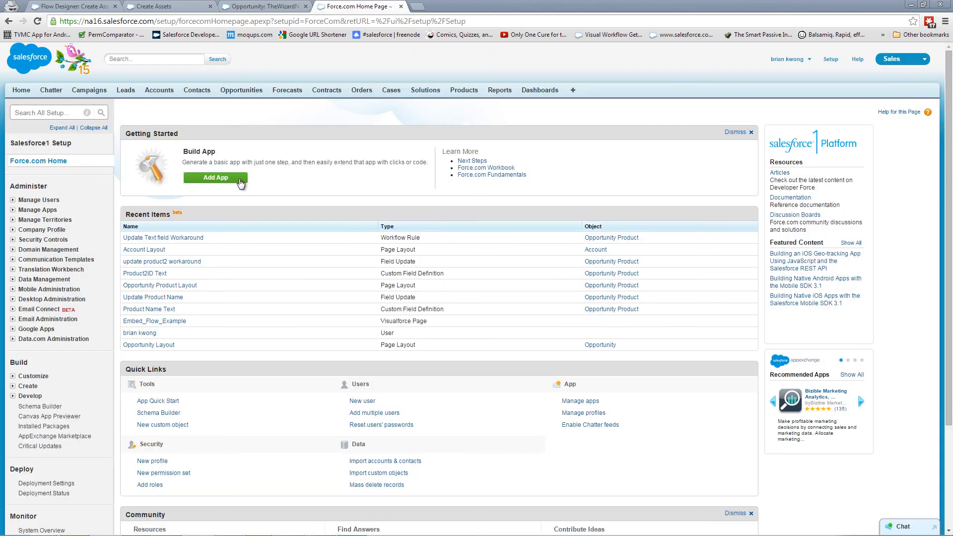
Review the Update Product Name field update copying Product2.Name into Product Name Text, then show the opportunity.
{"action": "left_click", "coordinate": [28, 386]}
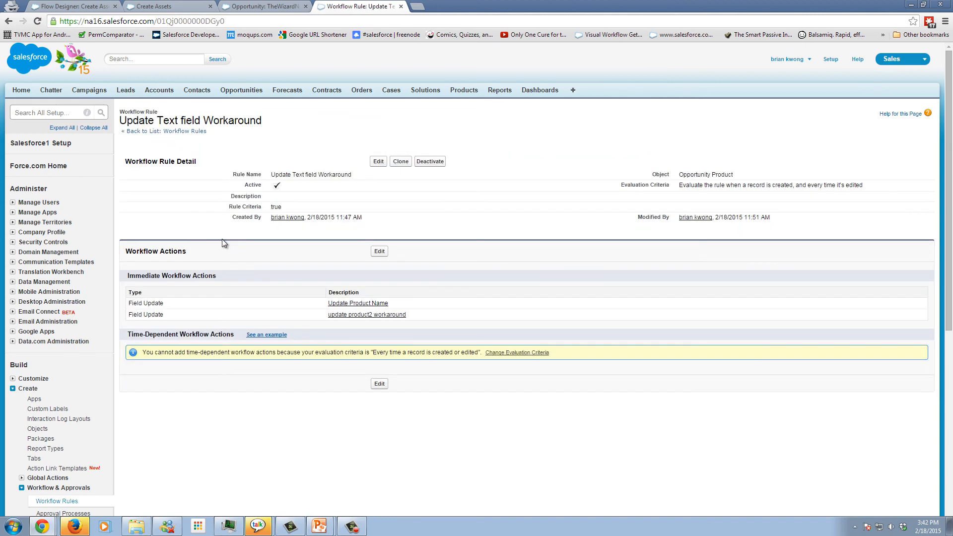
{"action": "mouse_move", "coordinate": [357, 303]}
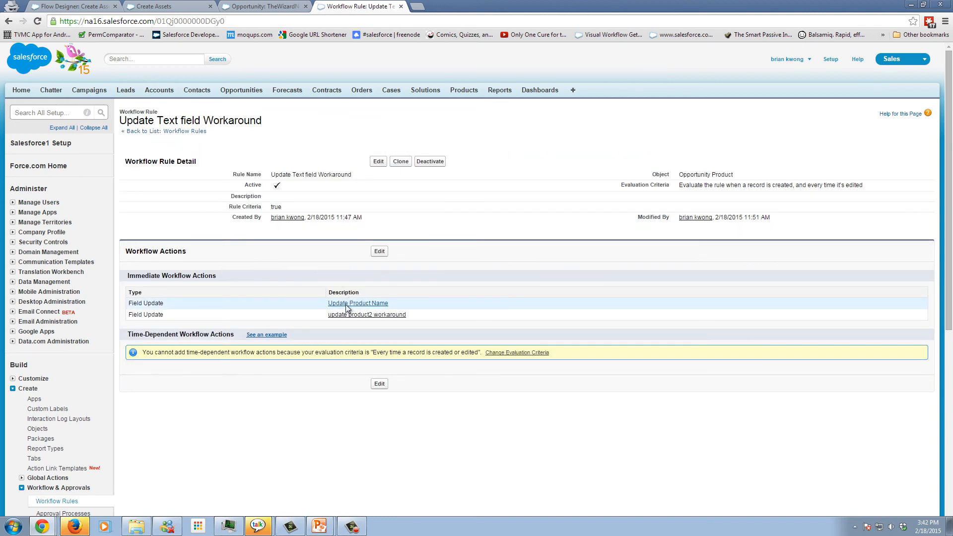
{"action": "left_click", "coordinate": [358, 302]}
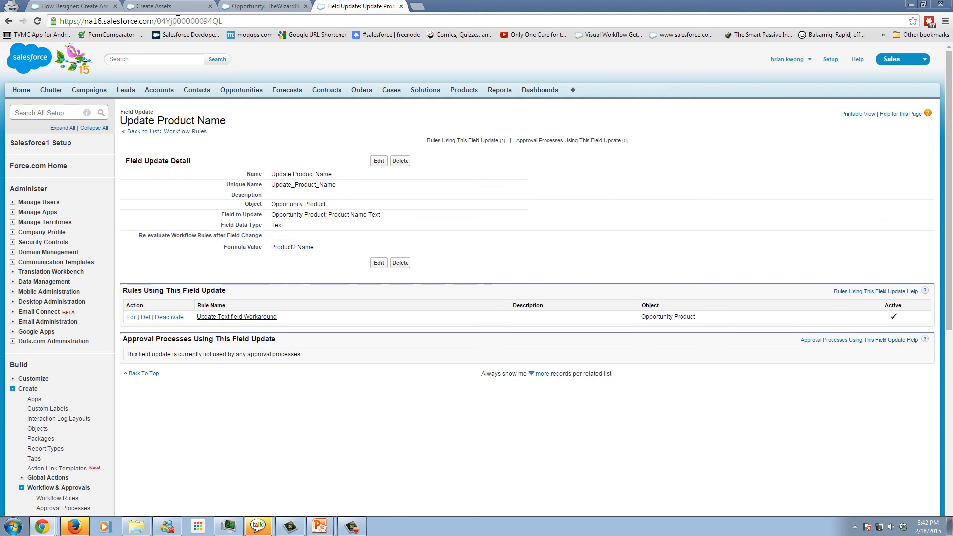
{"action": "mouse_move", "coordinate": [71, 6]}
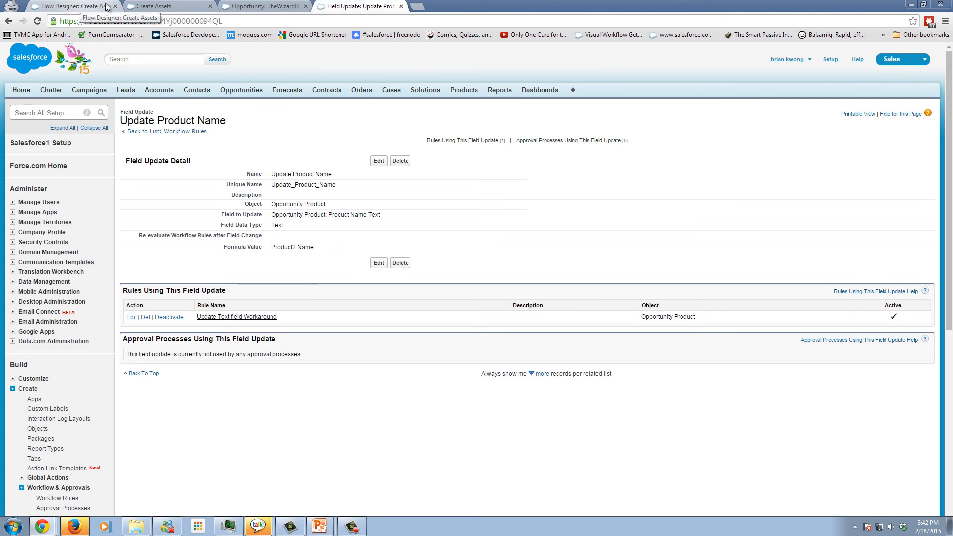
{"action": "left_click", "coordinate": [260, 6]}
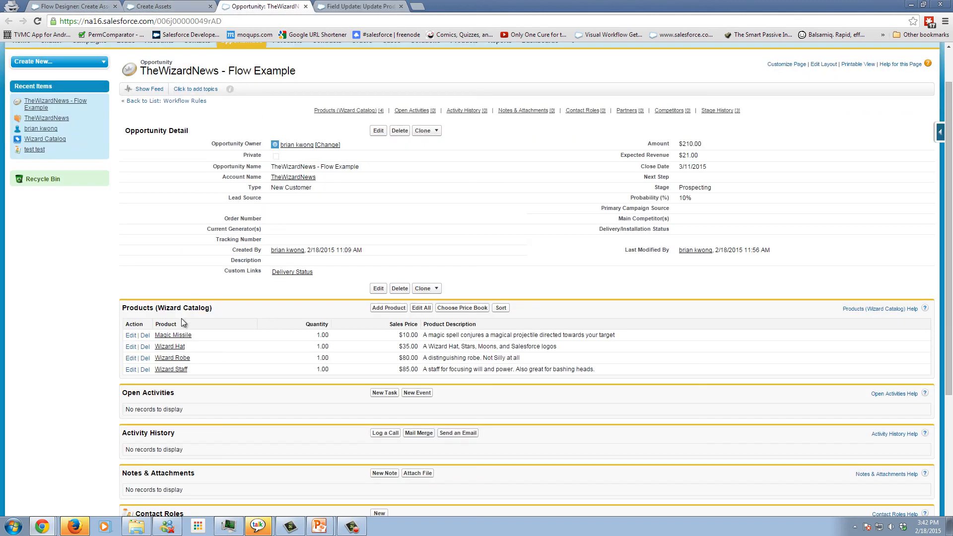
Confirm Magic Missile's Product Name Text reads Magic Missile, then return to the Create Assets flow.
{"action": "left_click", "coordinate": [173, 335]}
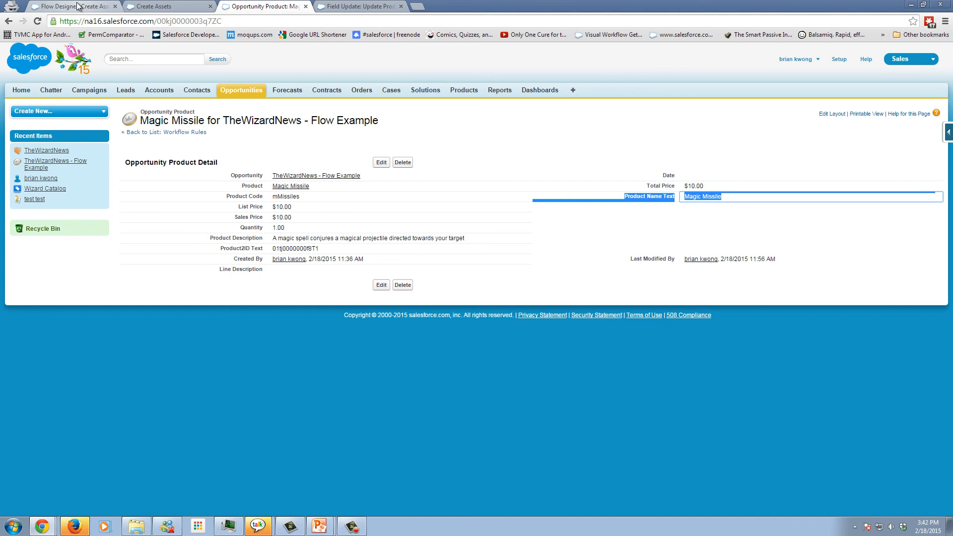
{"action": "left_click", "coordinate": [69, 6]}
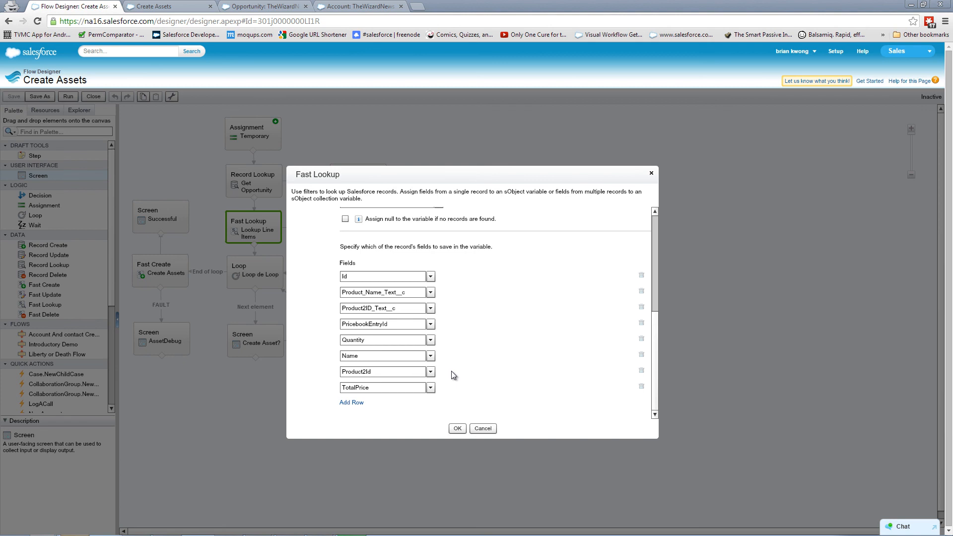
{"action": "mouse_move", "coordinate": [453, 372]}
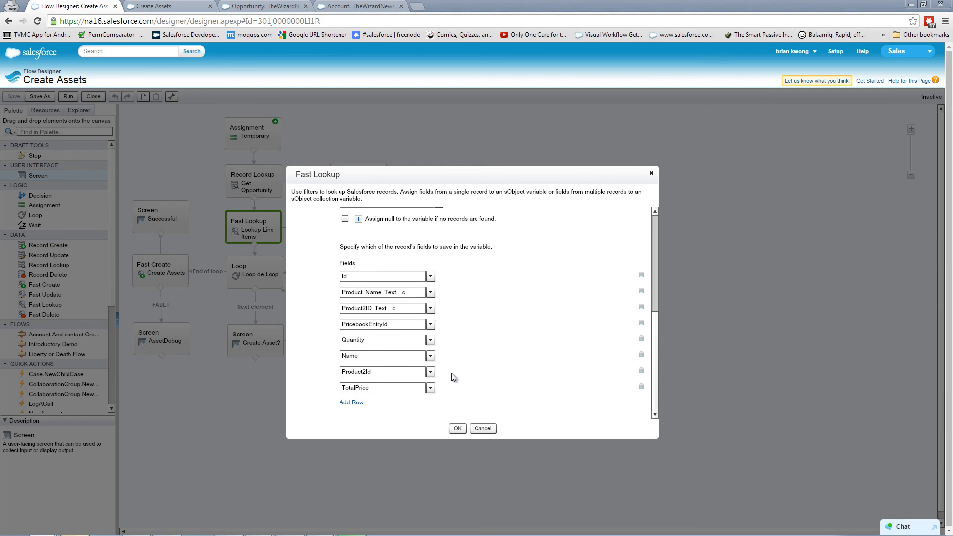
{"action": "mouse_move", "coordinate": [452, 378]}
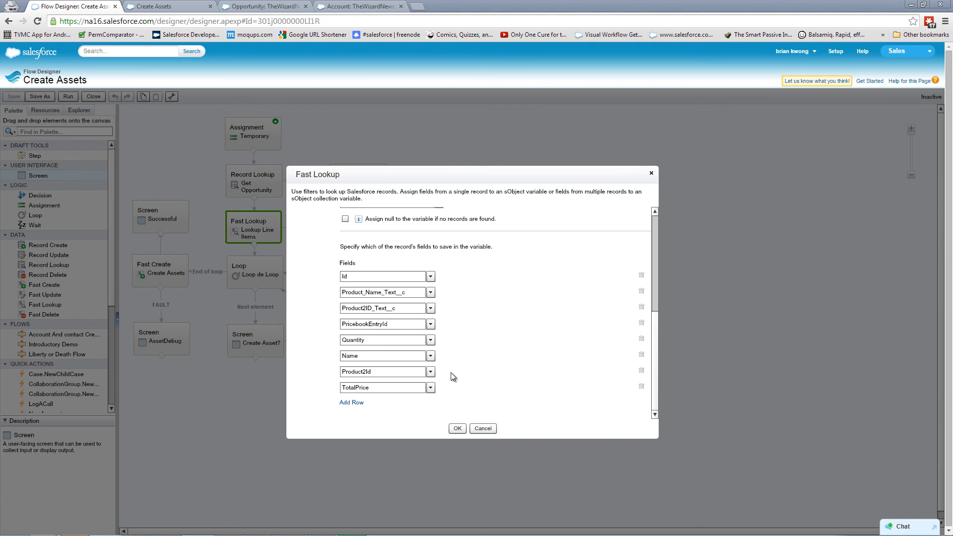